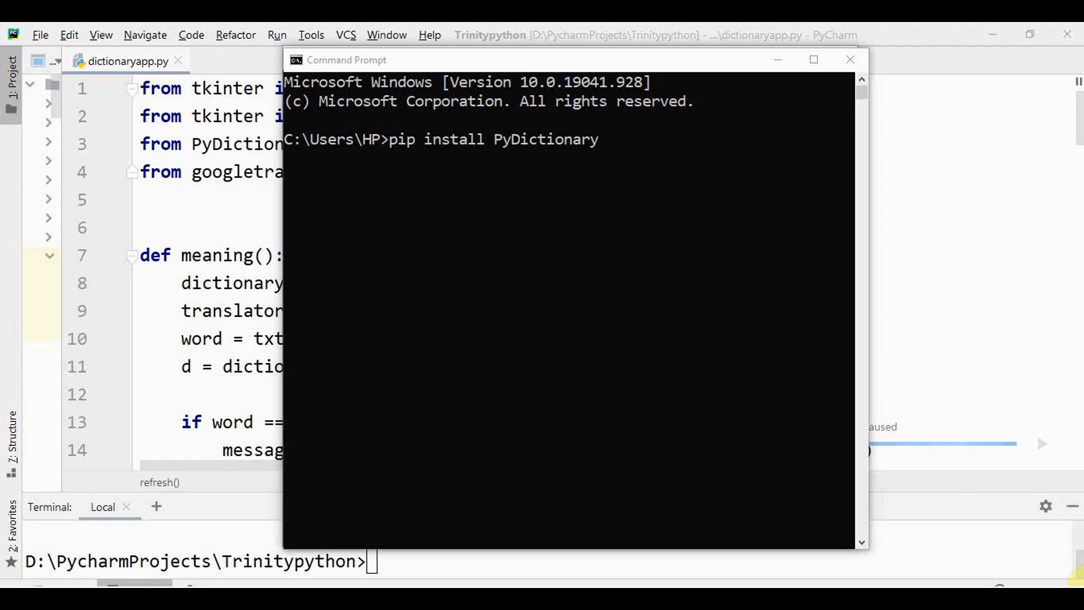
pyautogui.moveTo(595, 156)
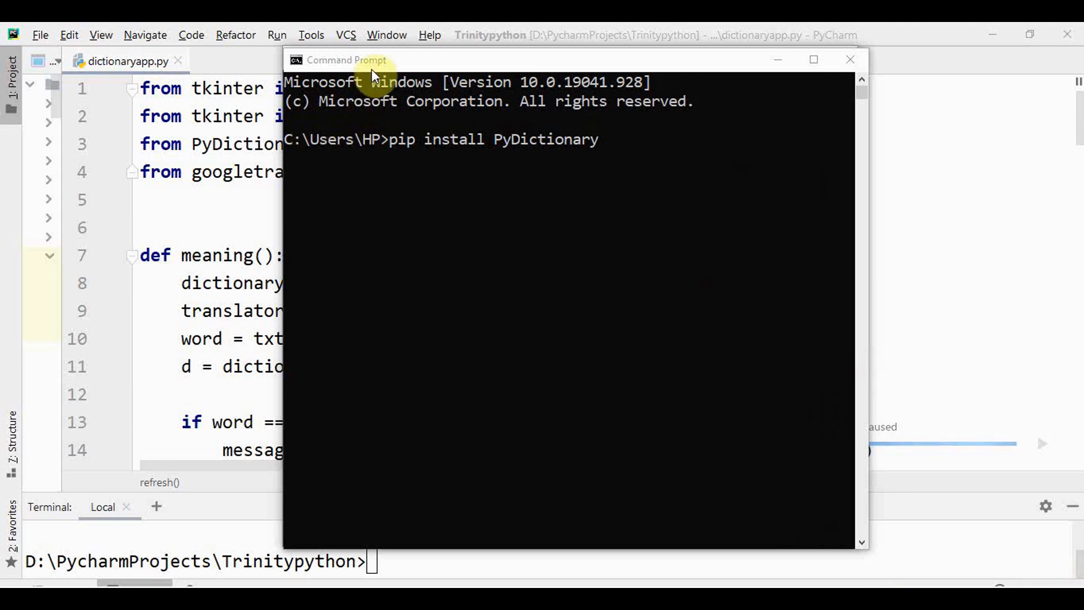
pyautogui.moveTo(763, 96)
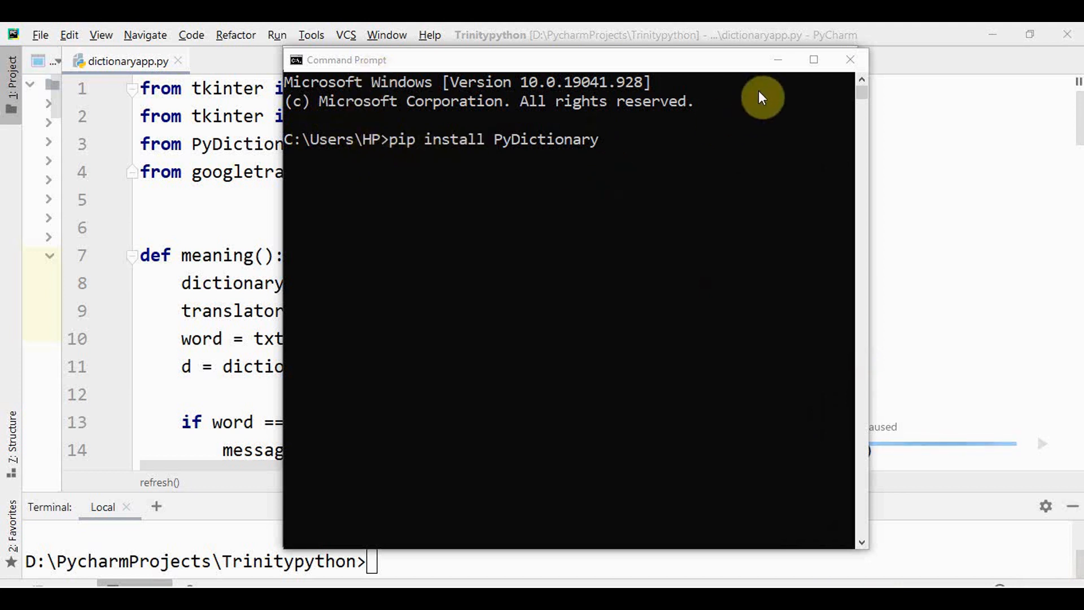
pyautogui.moveTo(986, 157)
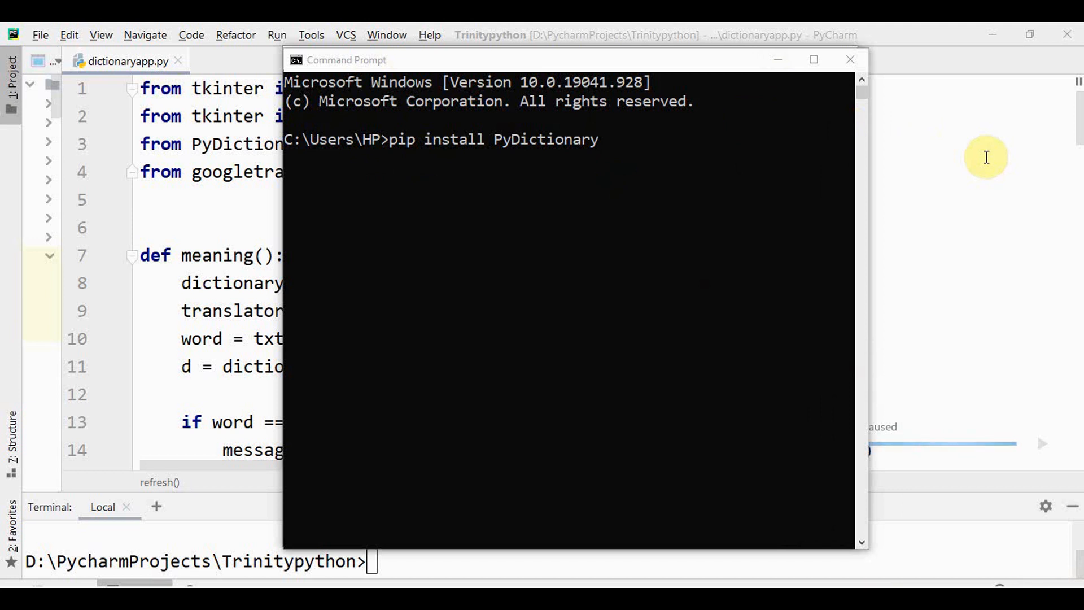
# Enter 'pip install googletrans==4.0.0-rc1' at the Command Prompt
pyautogui.write('pip install googletrans==4.0.0-rc1')
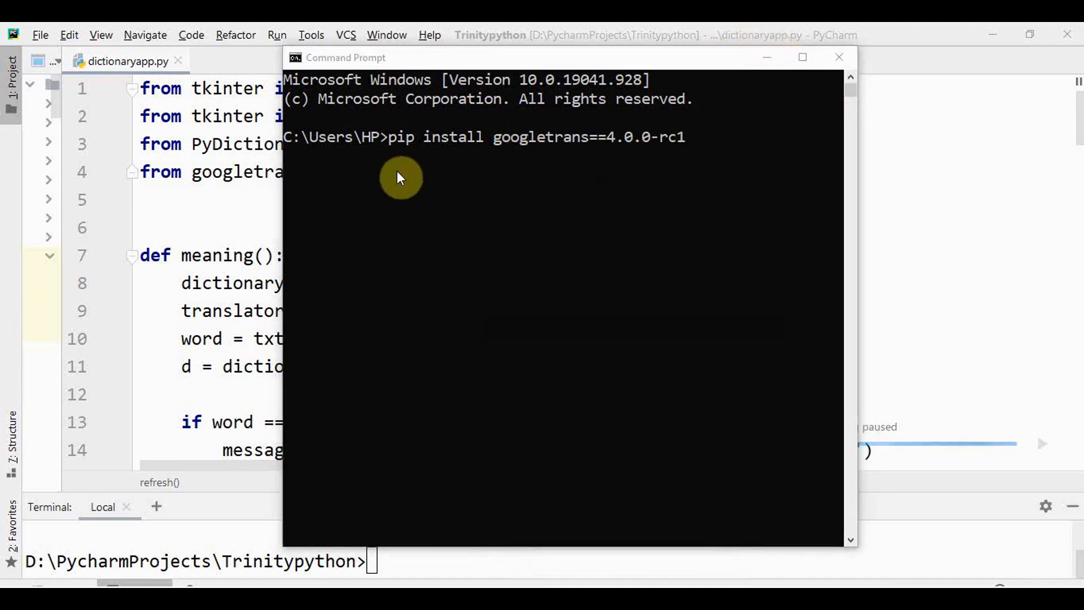
pyautogui.moveTo(529, 154)
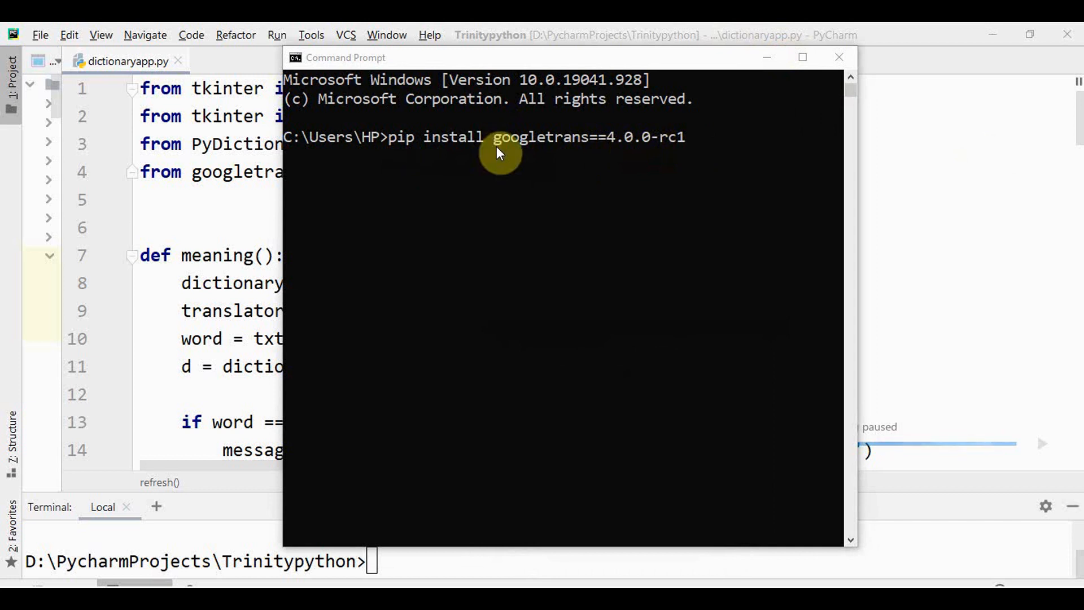
pyautogui.moveTo(614, 152)
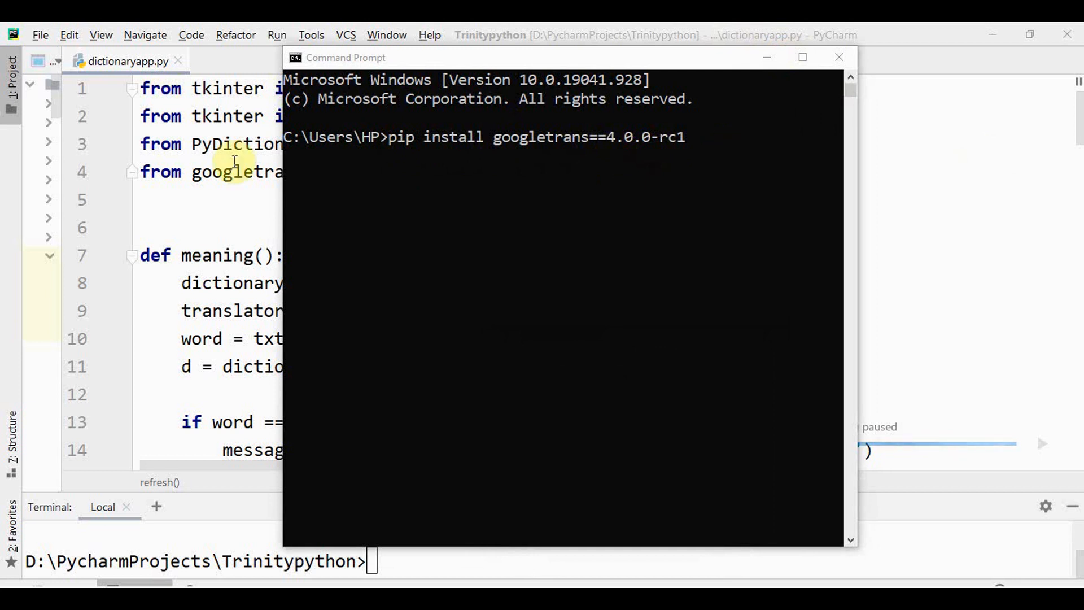
# Bring the dictionaryapp.py editor forward and scroll down to the Tk window and widget setup
pyautogui.click(838, 57)
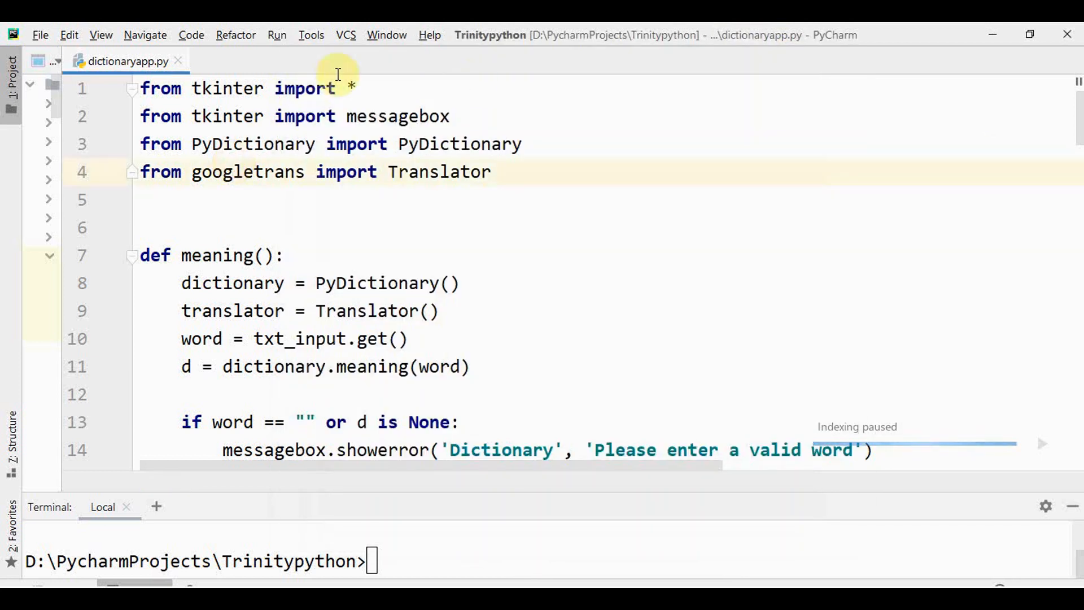
pyautogui.moveTo(384, 149)
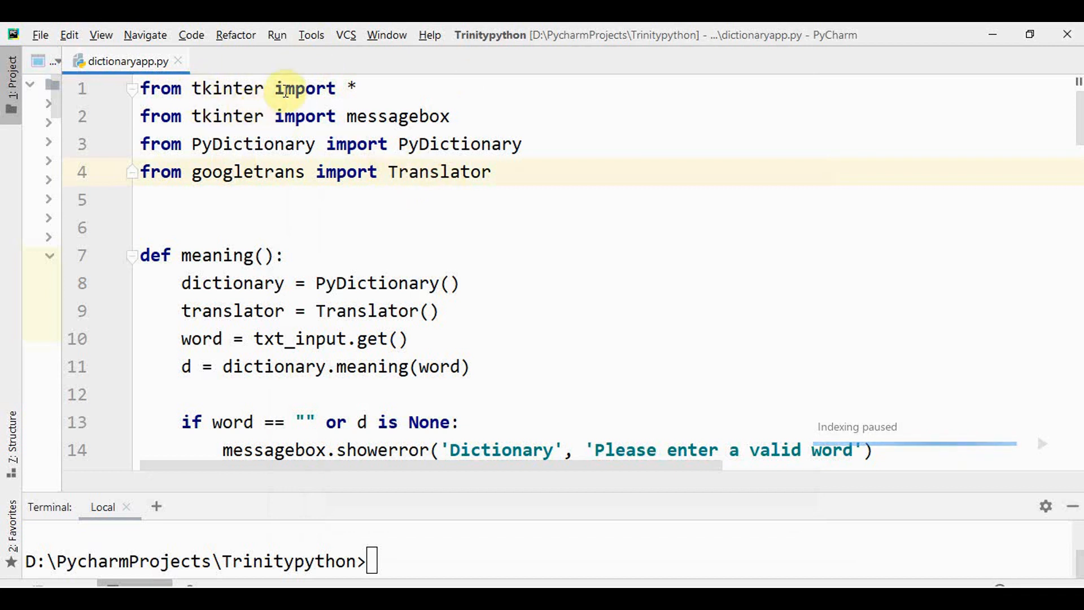
pyautogui.moveTo(381, 96)
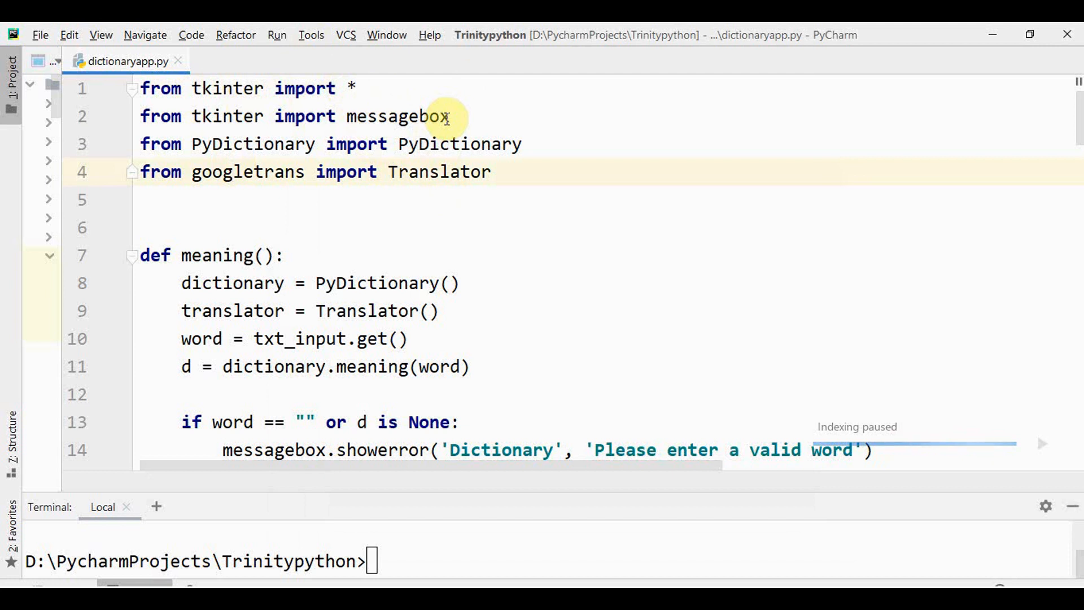
pyautogui.moveTo(305, 116)
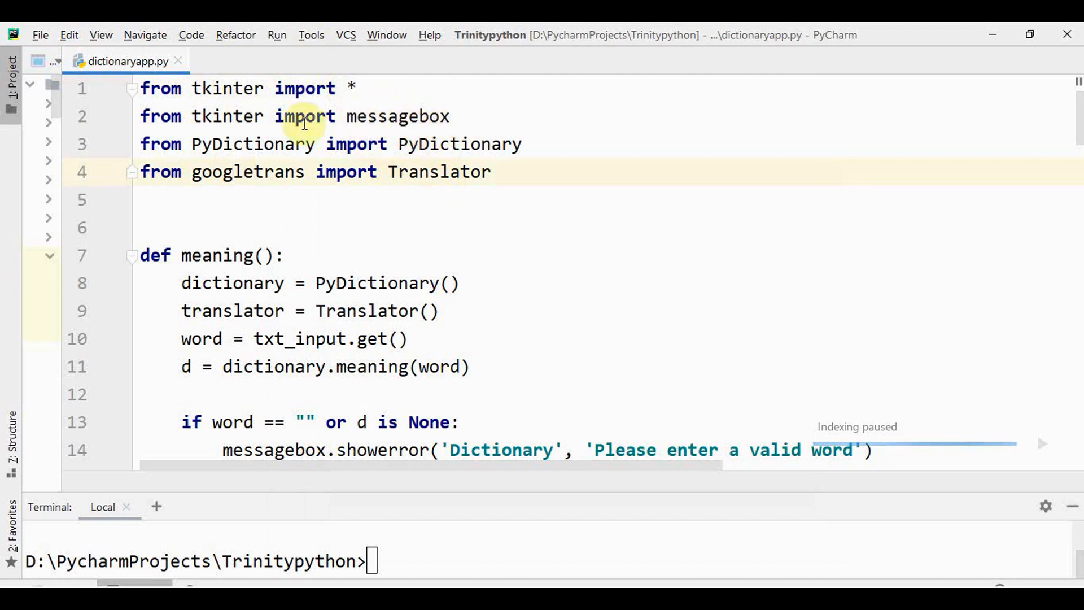
pyautogui.moveTo(508, 144)
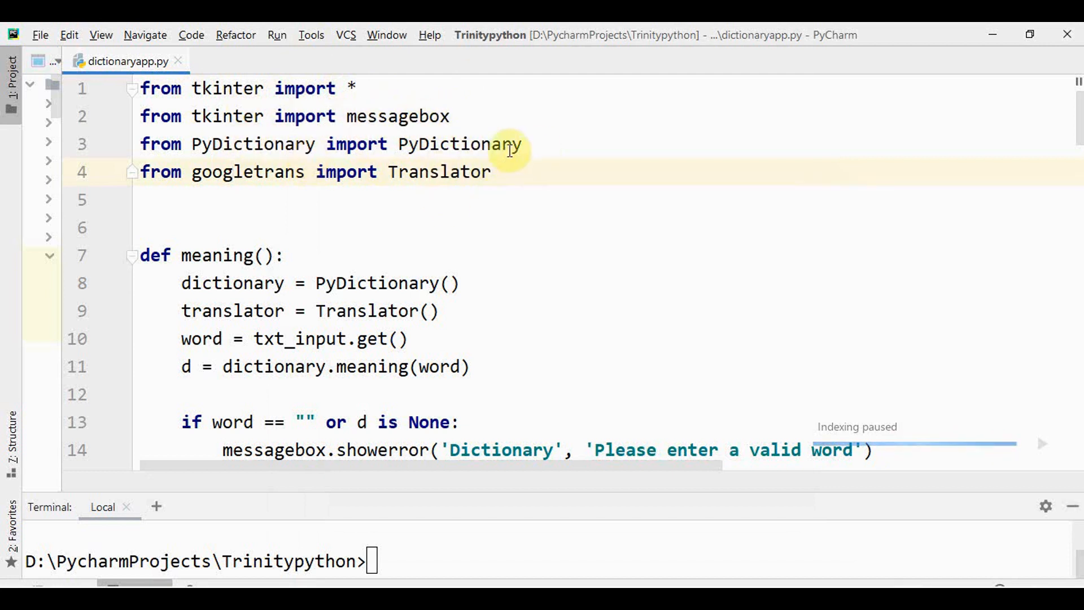
pyautogui.moveTo(370, 144)
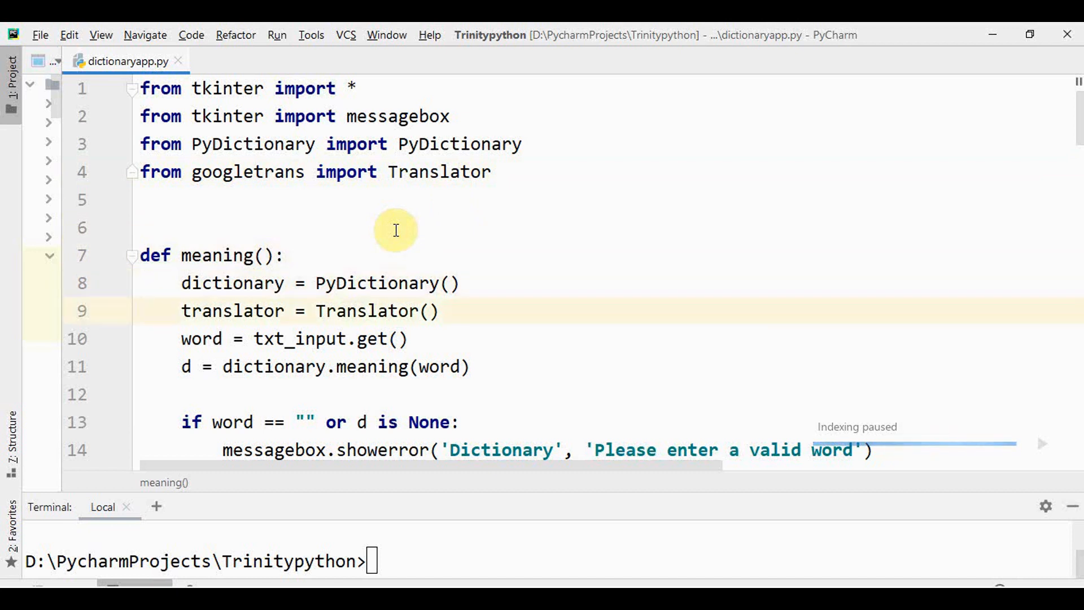
pyautogui.scroll(-3)
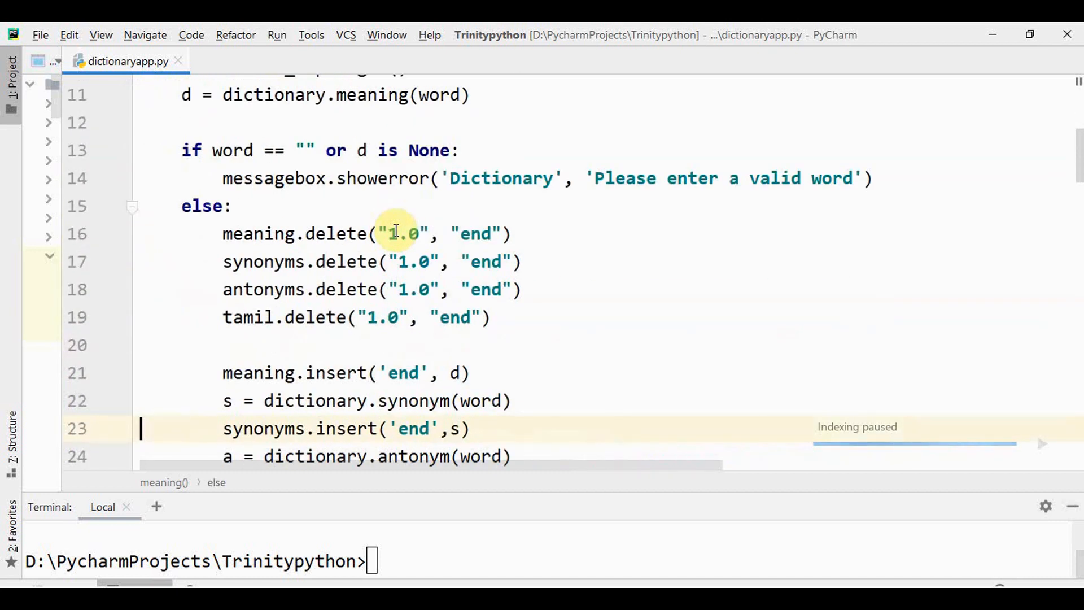
pyautogui.scroll(-3)
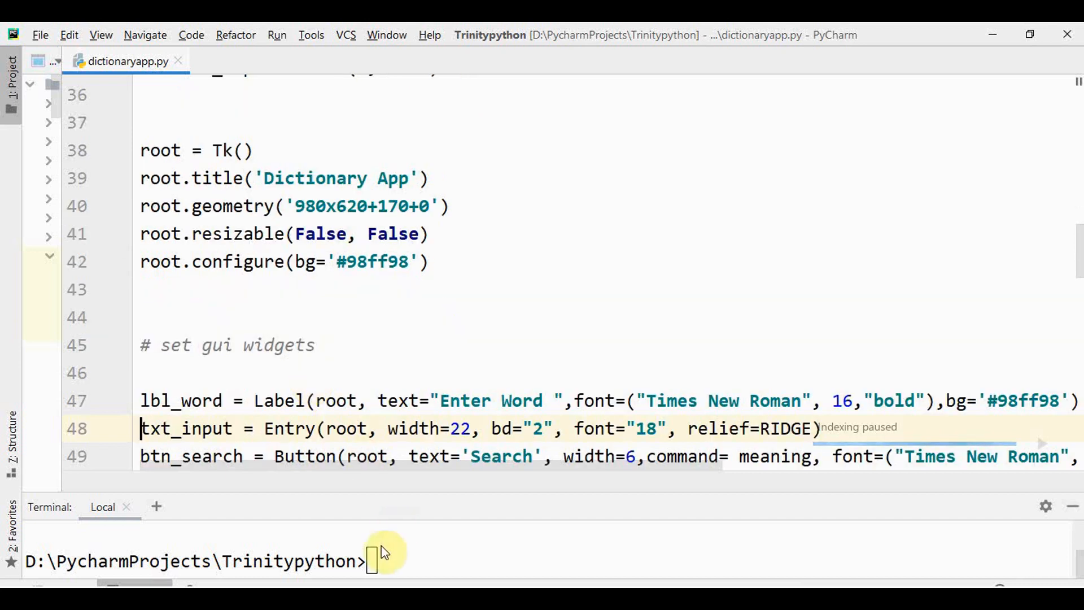
# Run 'python dictionaryapp.py' in the PyCharm terminal to open the Dictionary App
pyautogui.write('python dictionaryapp.py')
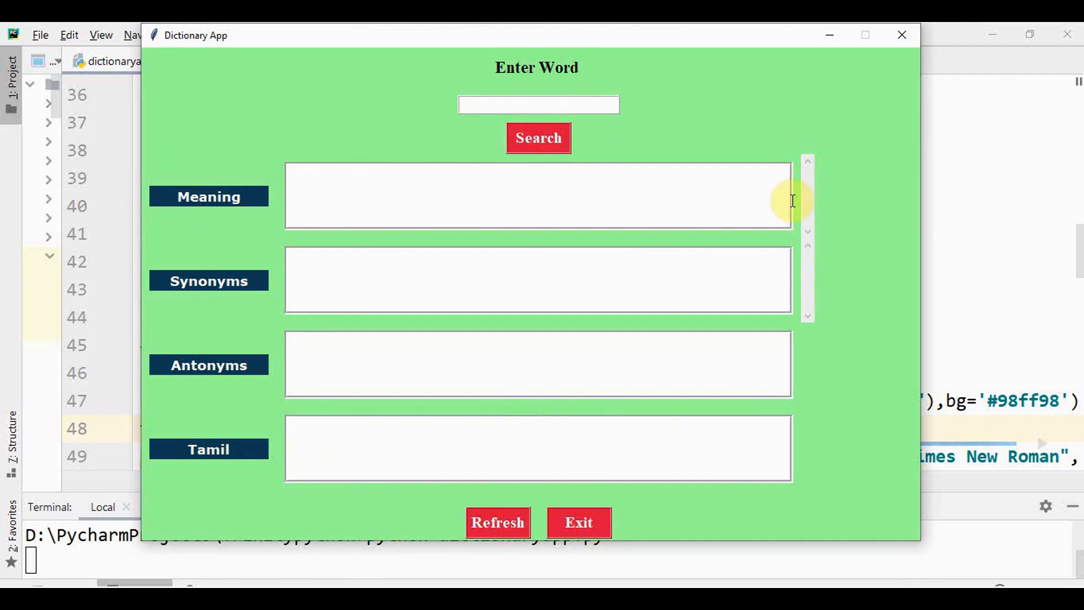
pyautogui.moveTo(822, 289)
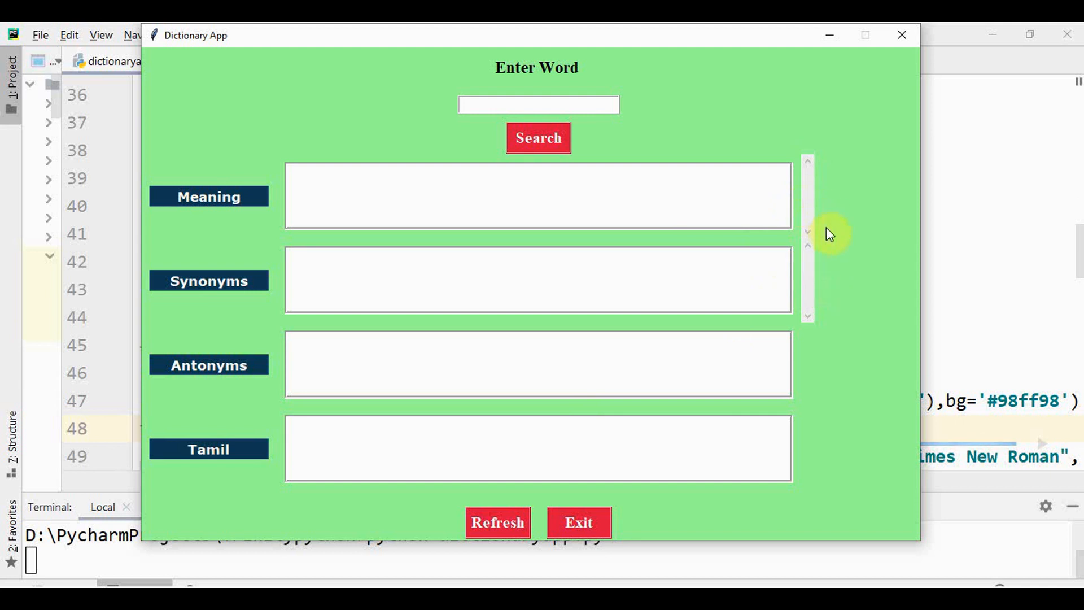
# Search the word 'turn', then refresh the results and exit the Dictionary App
pyautogui.click(539, 104)
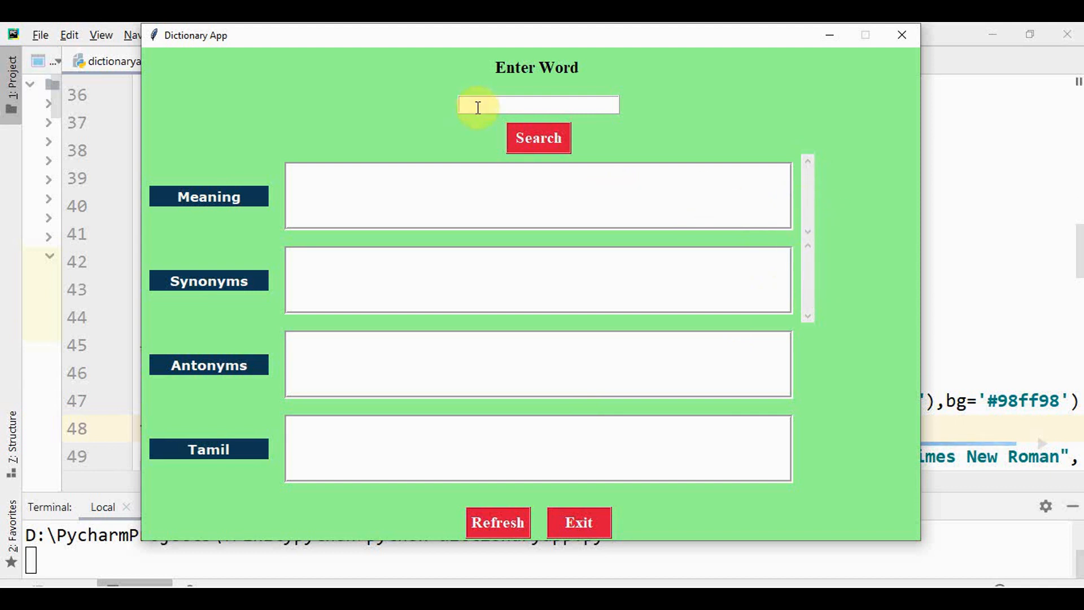
pyautogui.write('turf')
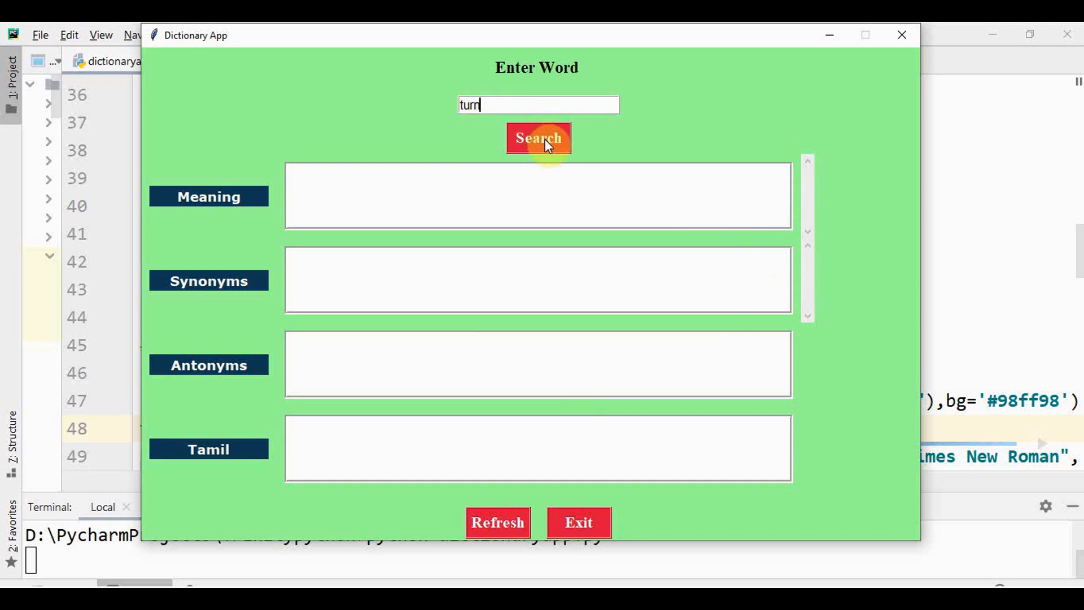
pyautogui.click(538, 139)
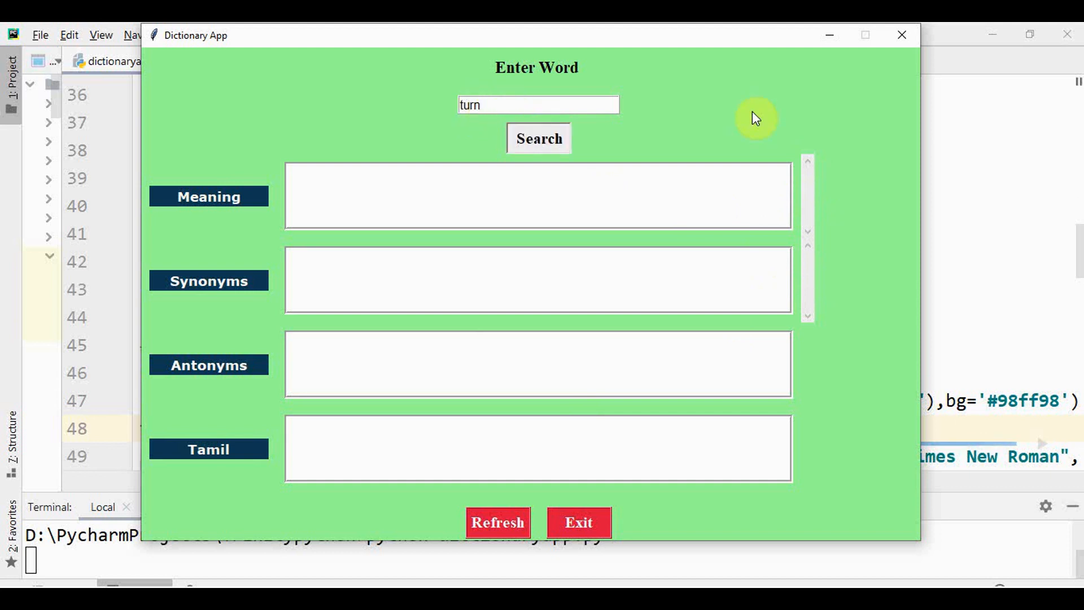
pyautogui.click(539, 138)
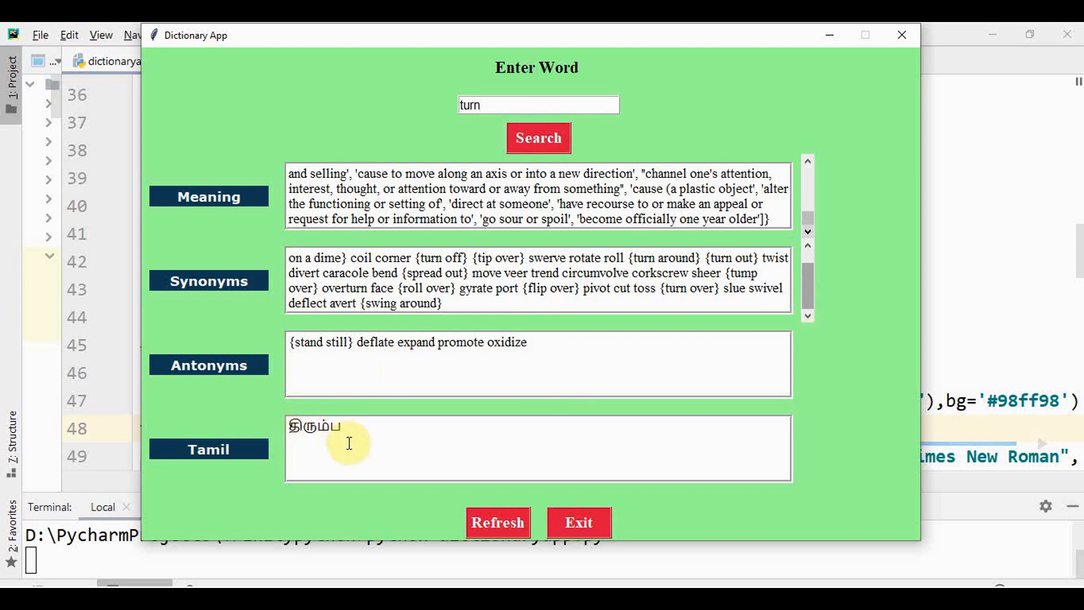
pyautogui.click(497, 521)
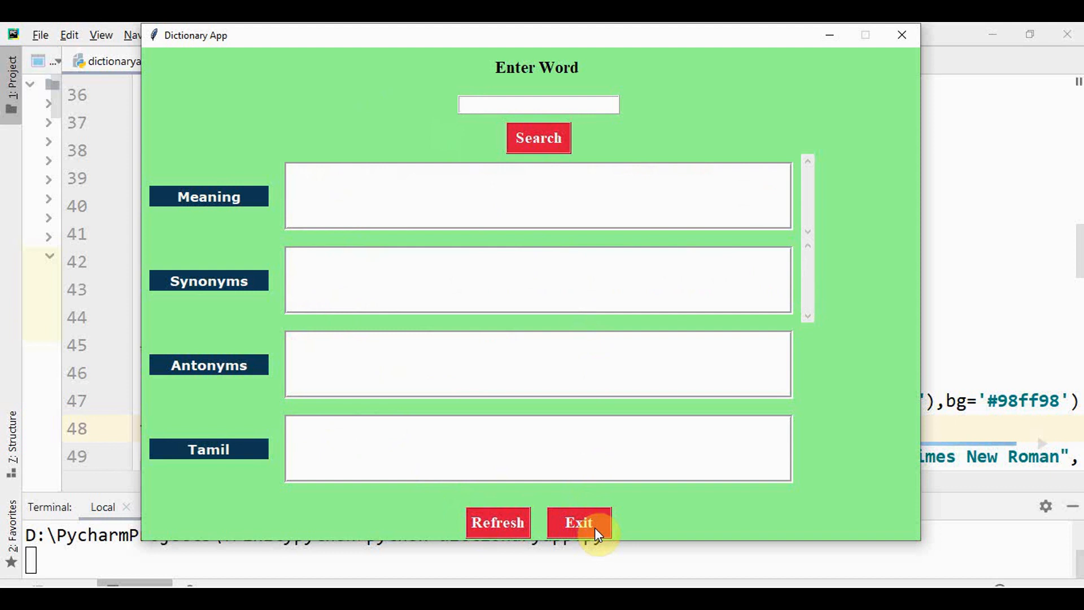
pyautogui.click(579, 522)
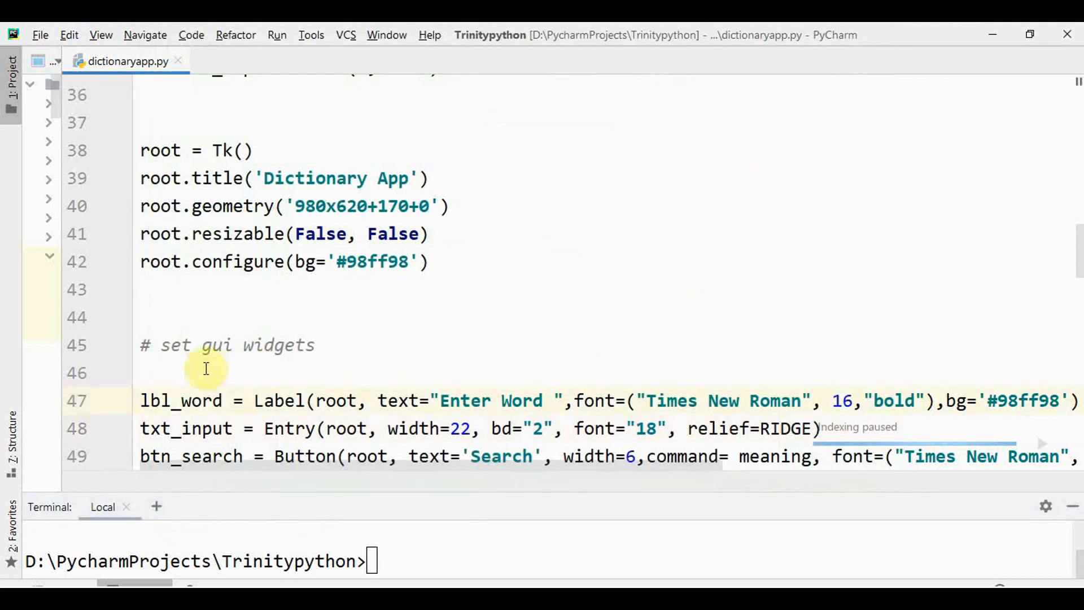
pyautogui.moveTo(325, 400)
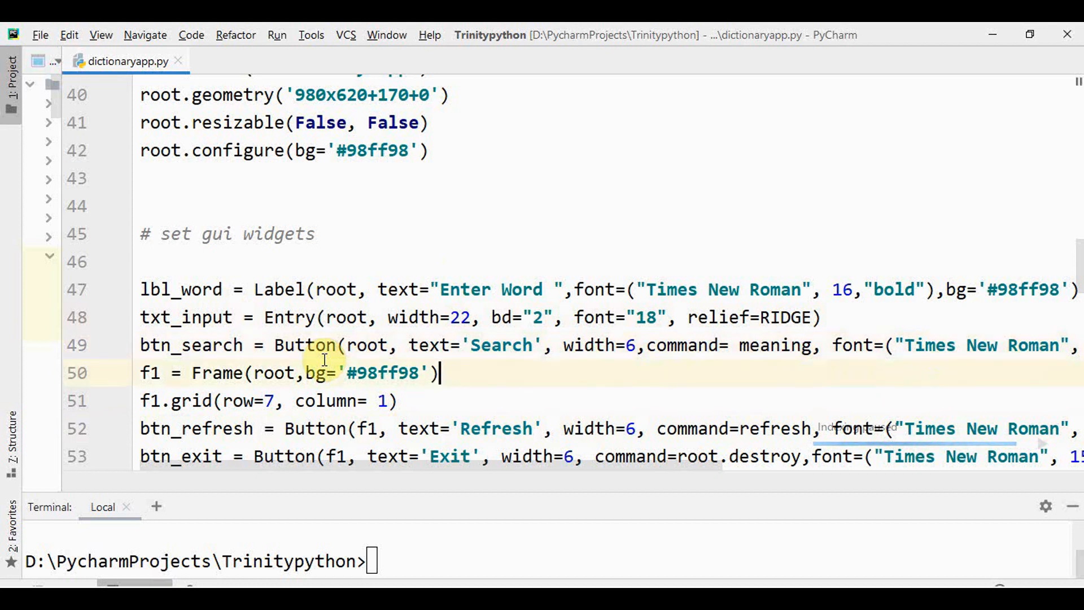
pyautogui.click(170, 372)
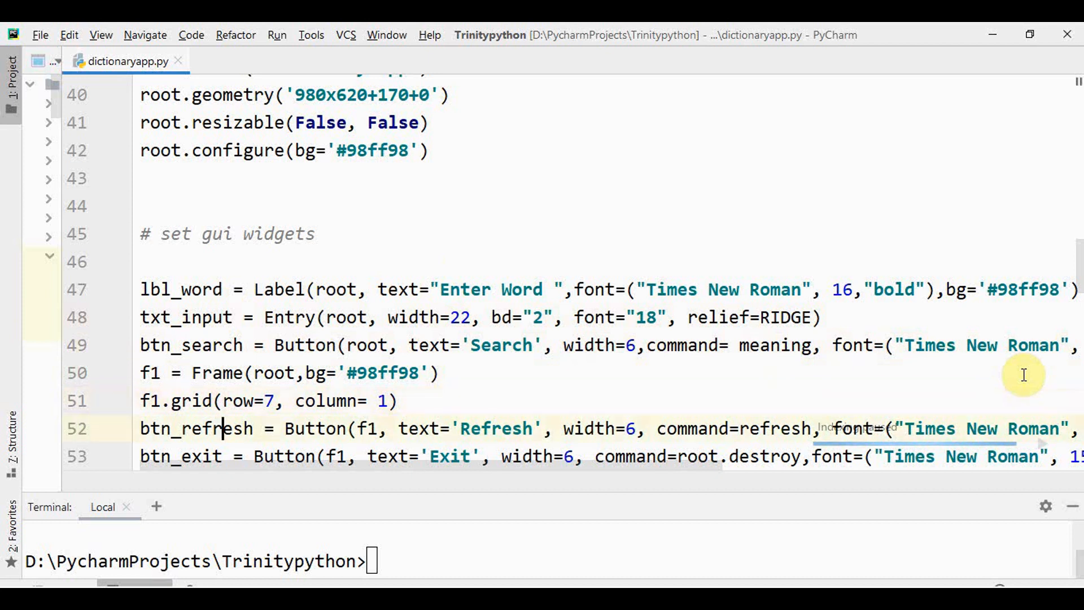
pyautogui.scroll(-3)
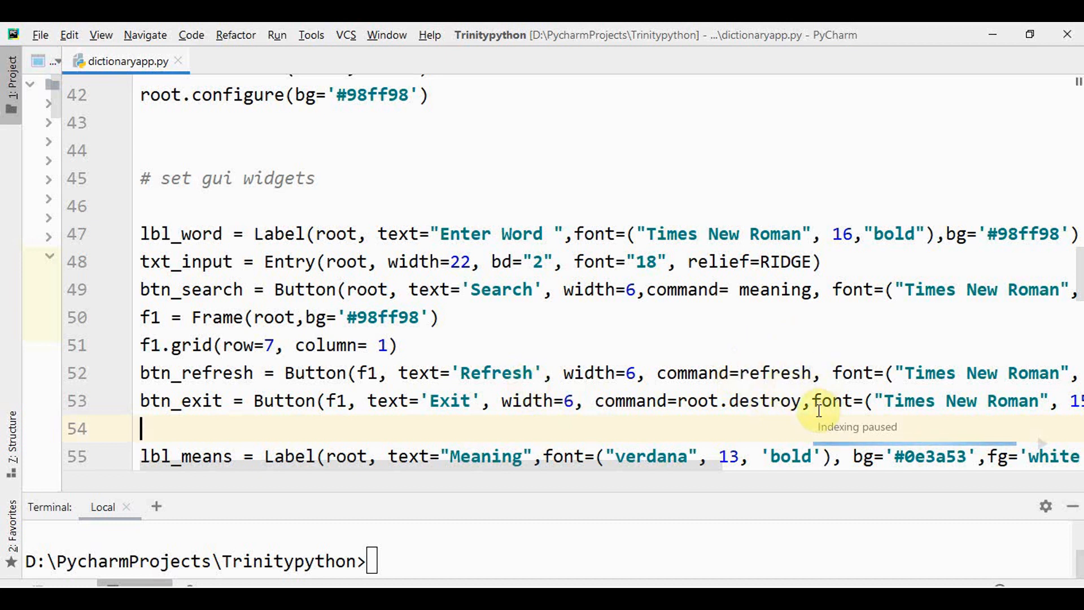
pyautogui.scroll(-3)
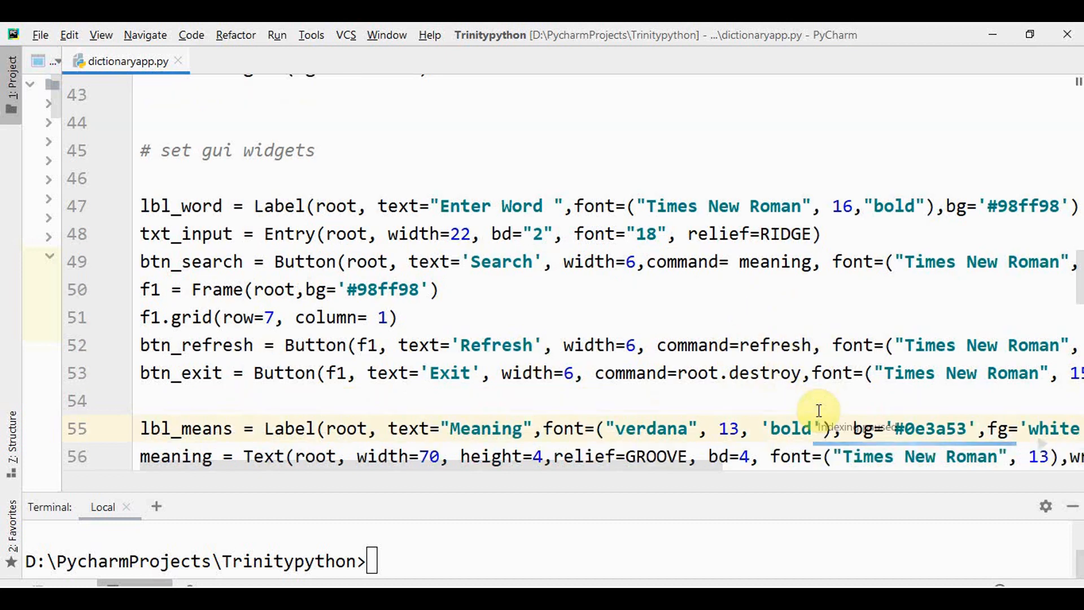
pyautogui.click(222, 428)
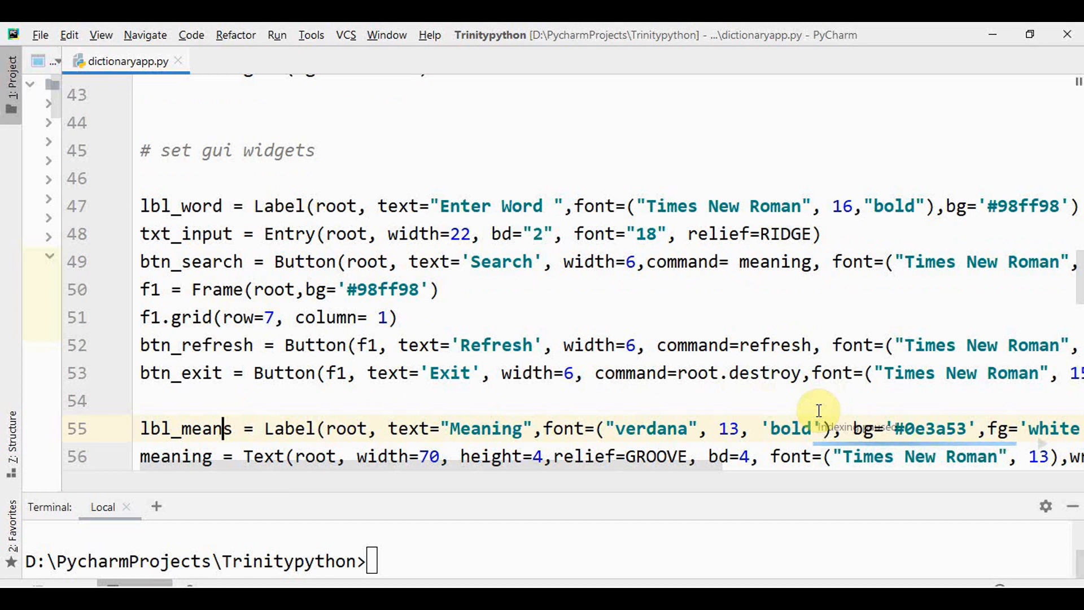
pyautogui.scroll(-3)
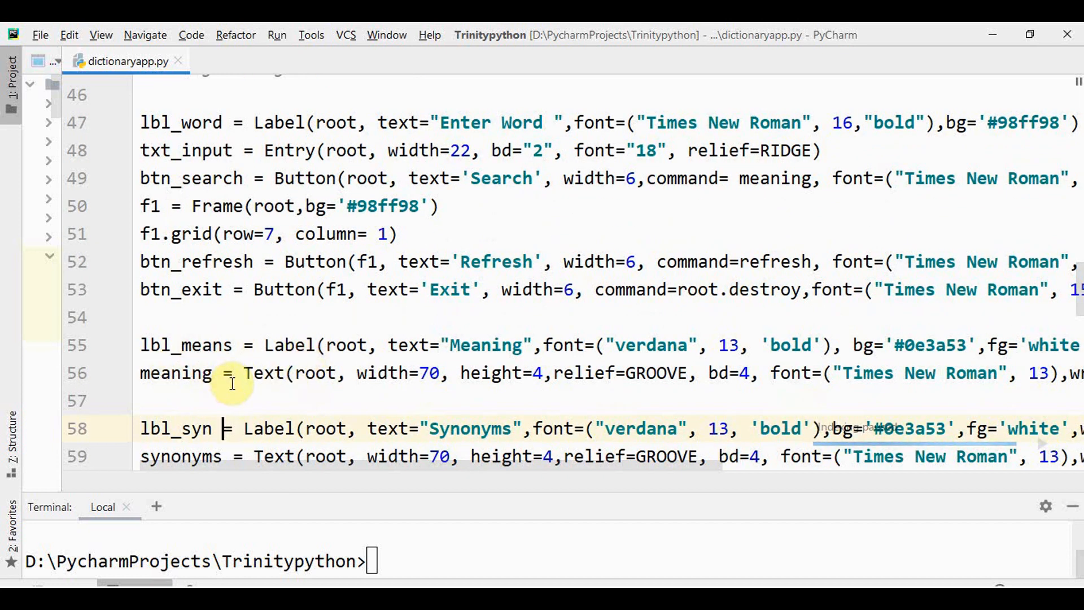
pyautogui.scroll(-3)
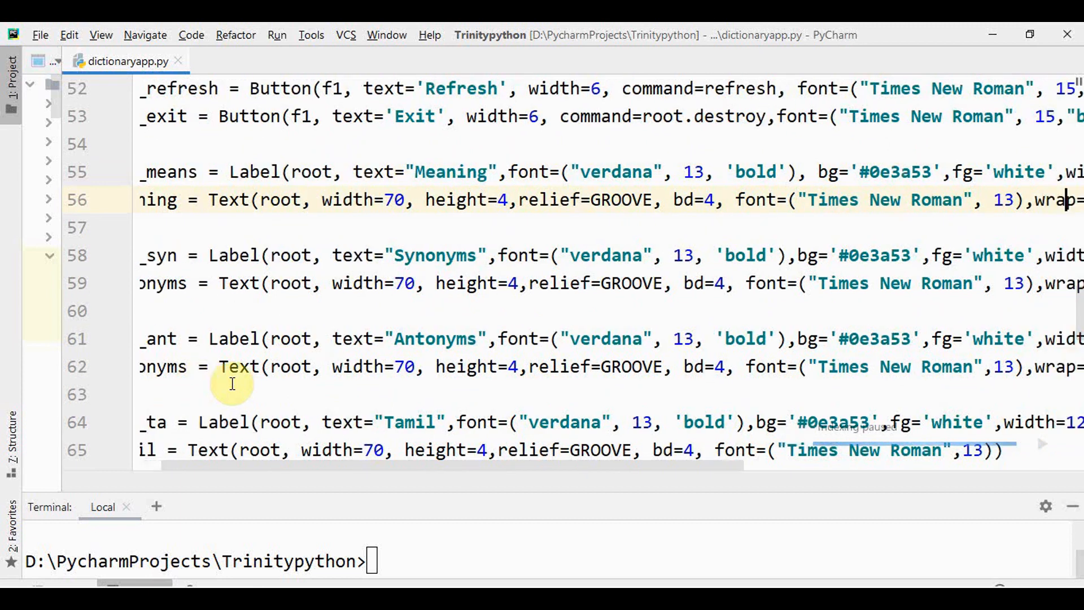
pyautogui.hscroll(3)
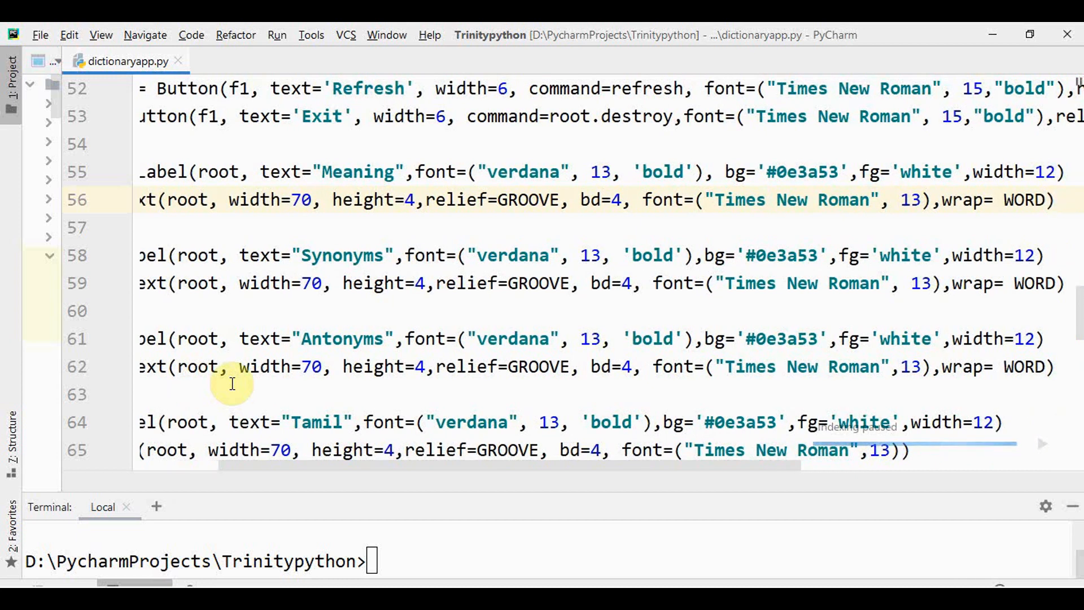
pyautogui.click(1058, 200)
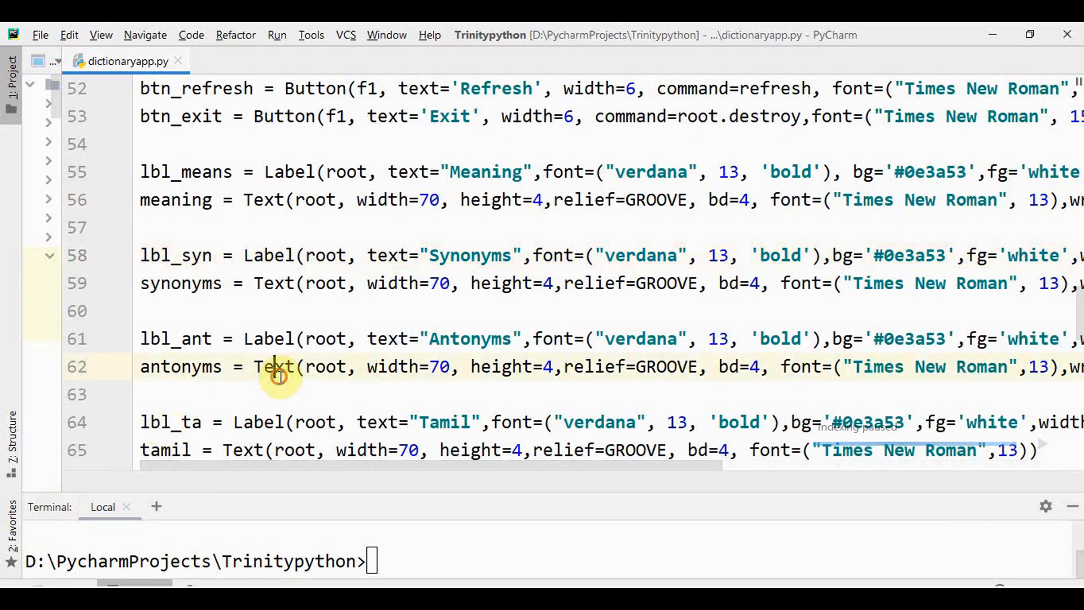
pyautogui.scroll(-3)
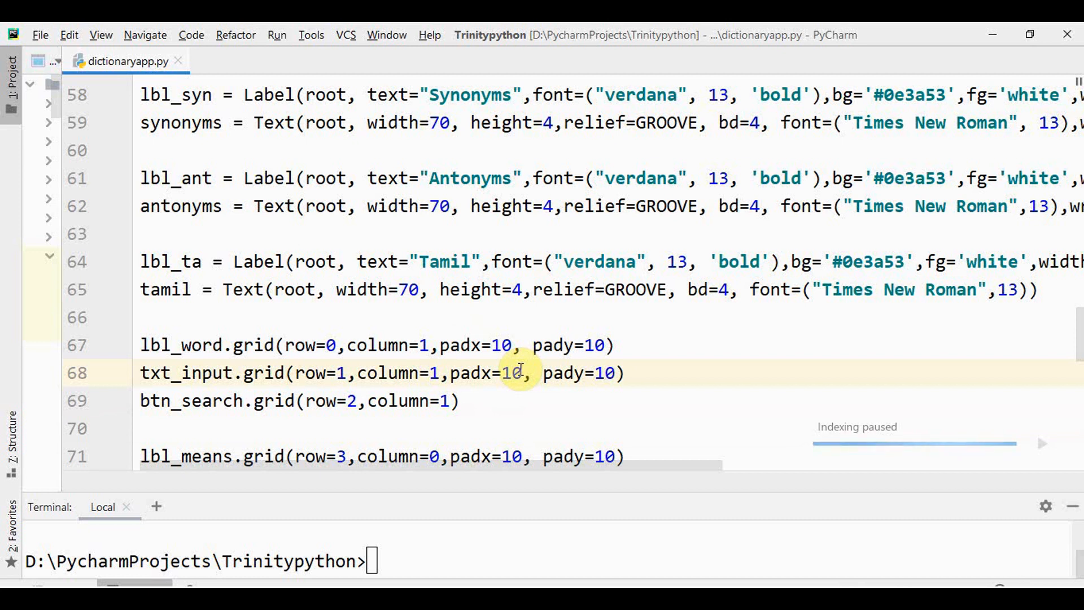
pyautogui.scroll(-3)
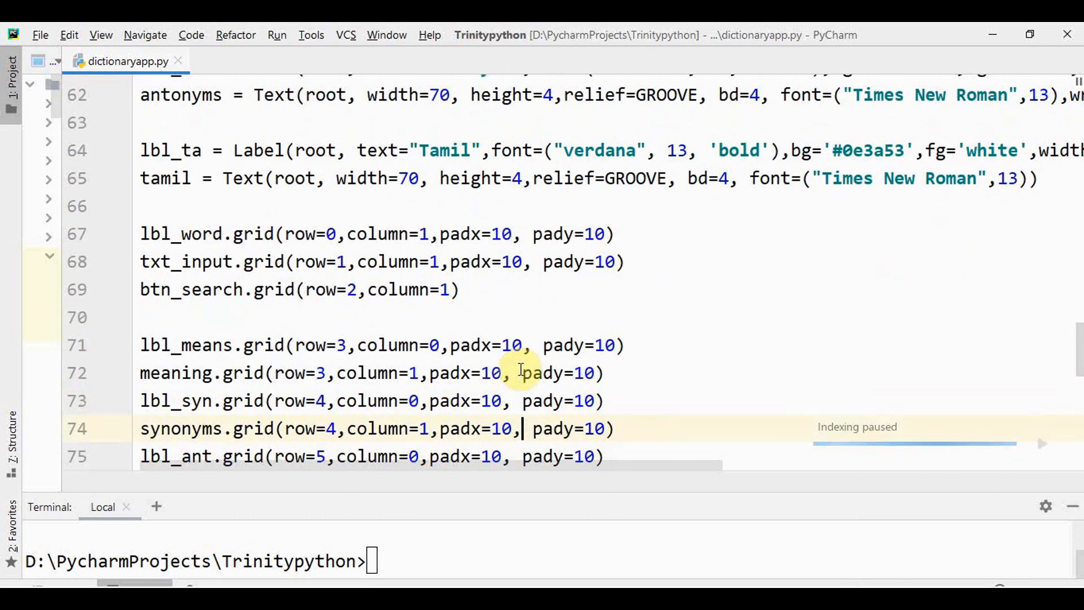
pyautogui.scroll(-3)
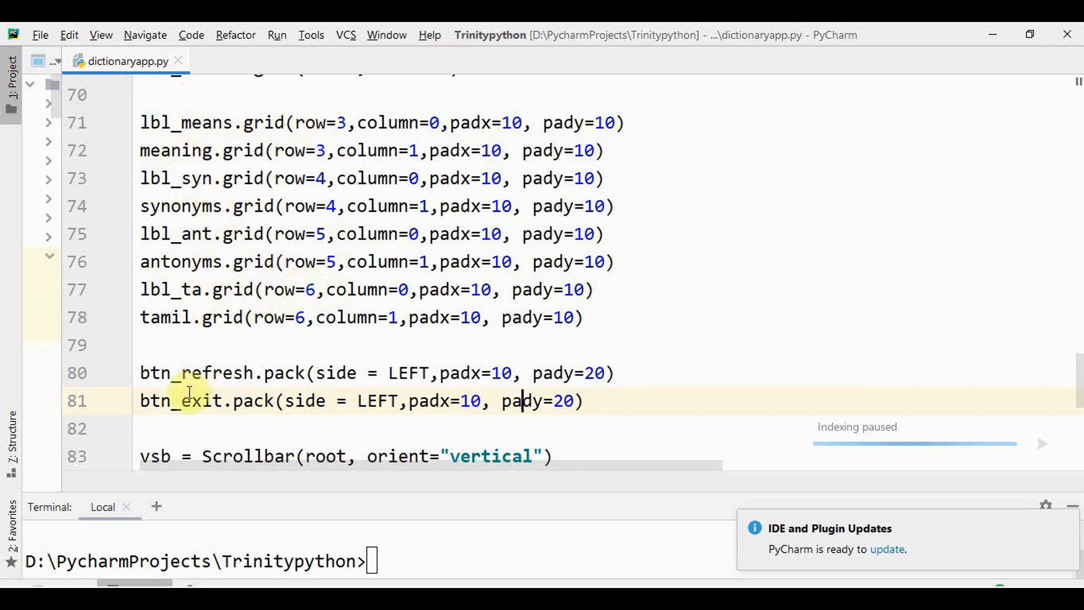
pyautogui.moveTo(171, 367)
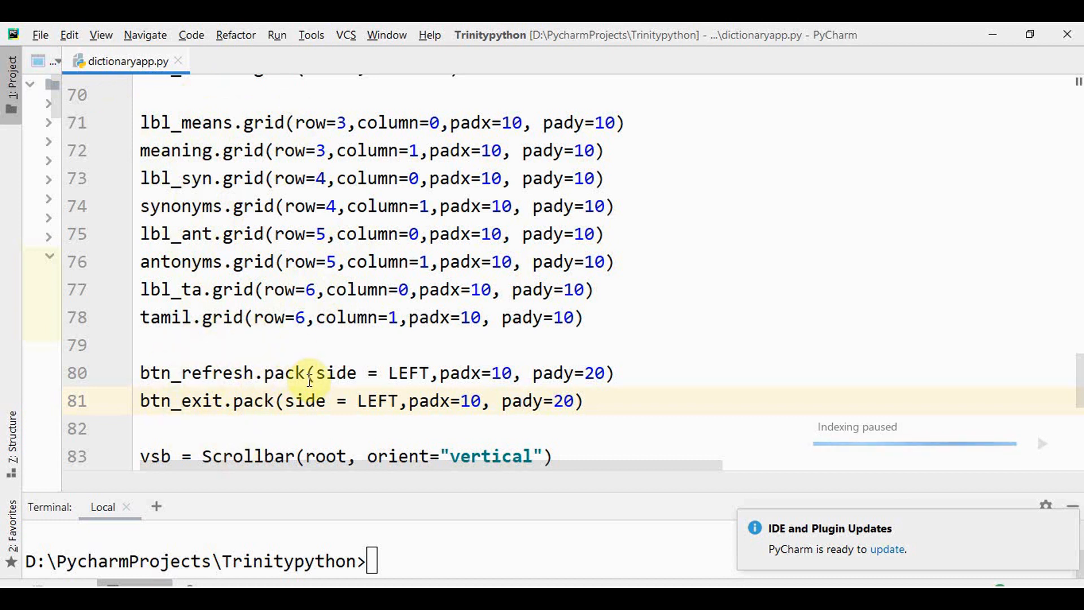
pyautogui.moveTo(426, 391)
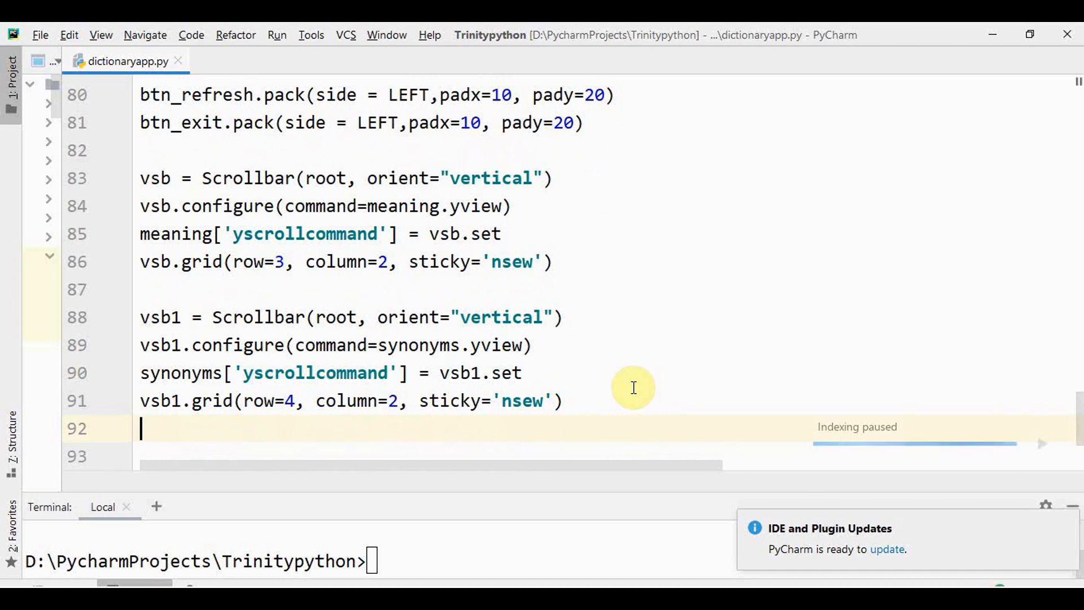
pyautogui.moveTo(509, 200)
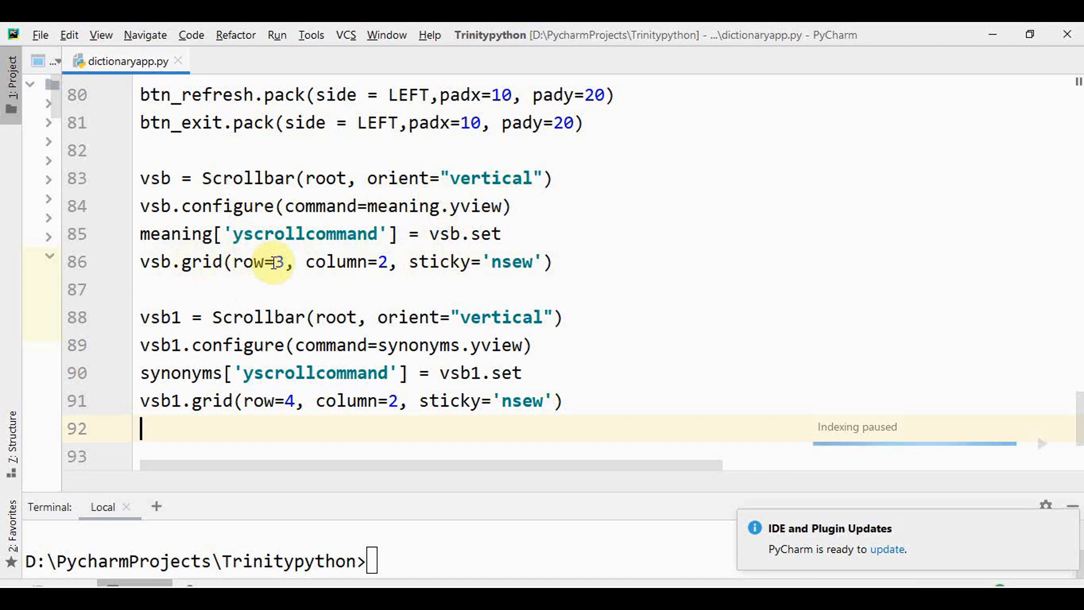
pyautogui.moveTo(478, 262)
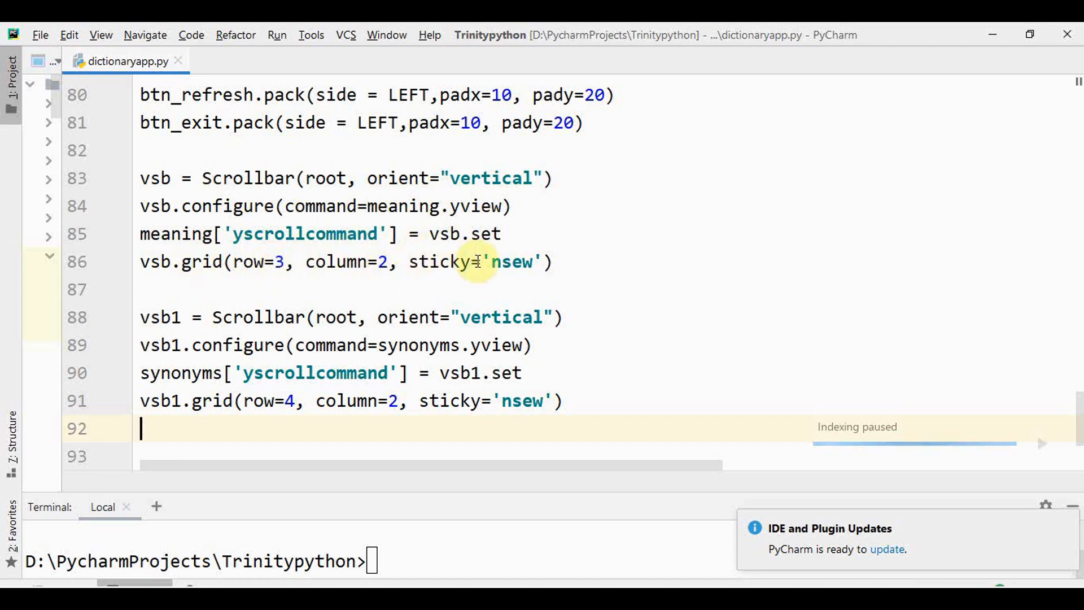
pyautogui.scroll(-3)
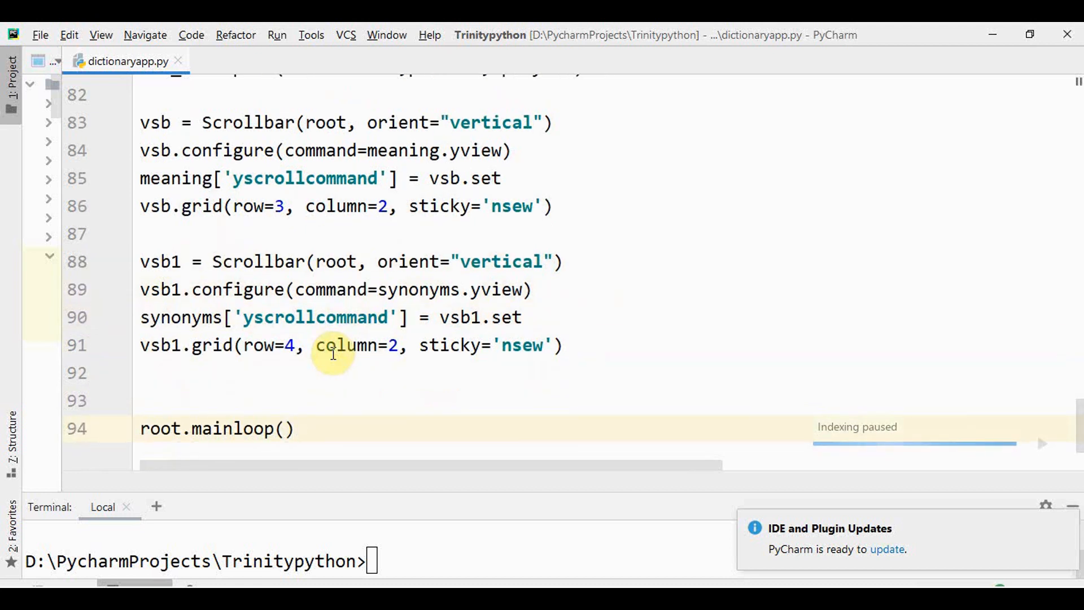
pyautogui.click(293, 428)
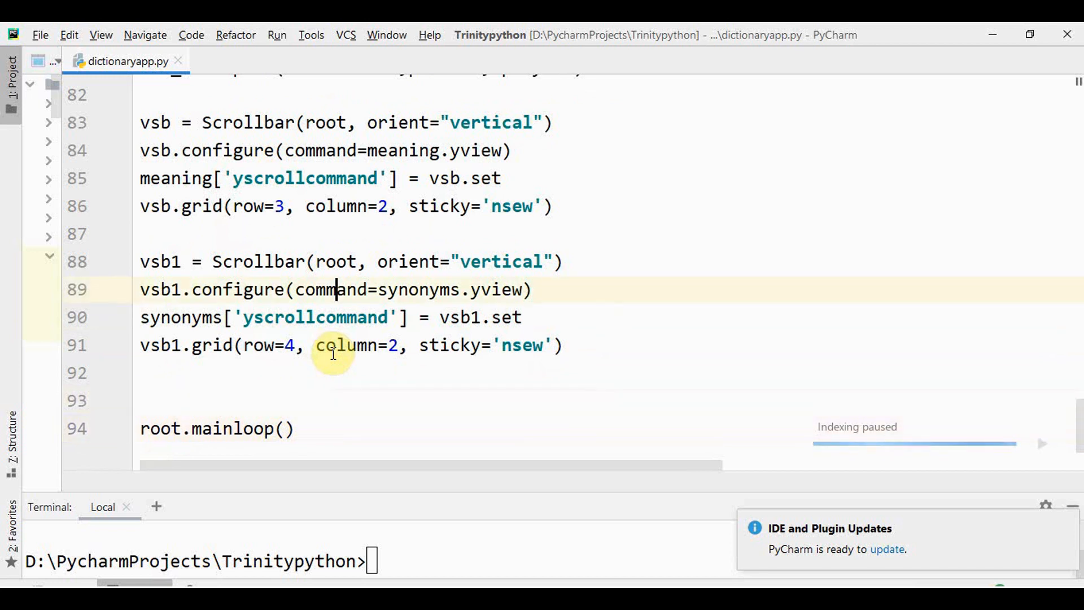
pyautogui.scroll(3)
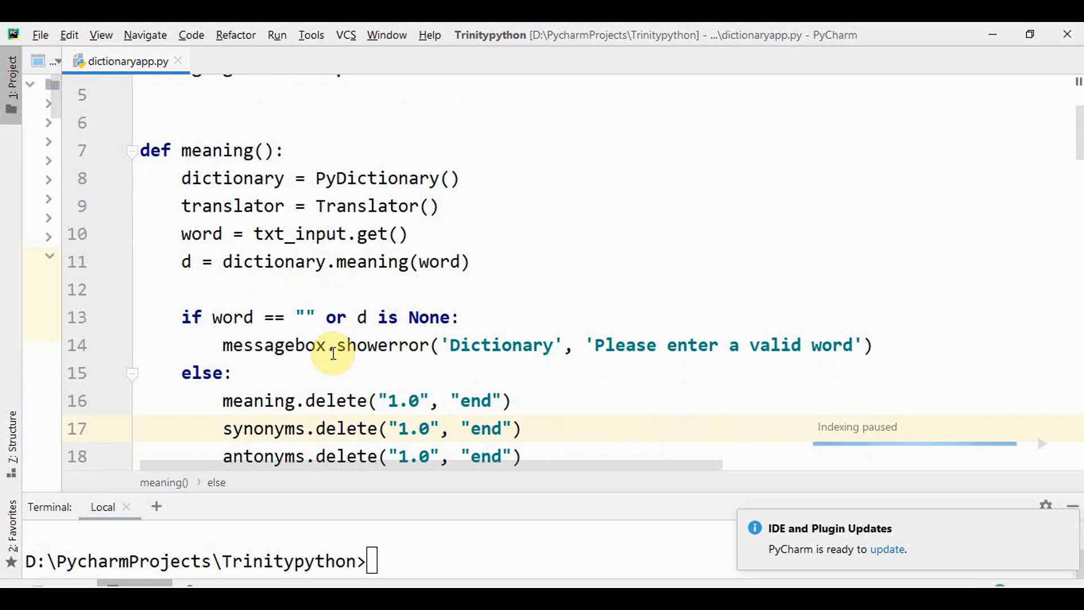
pyautogui.moveTo(330, 261)
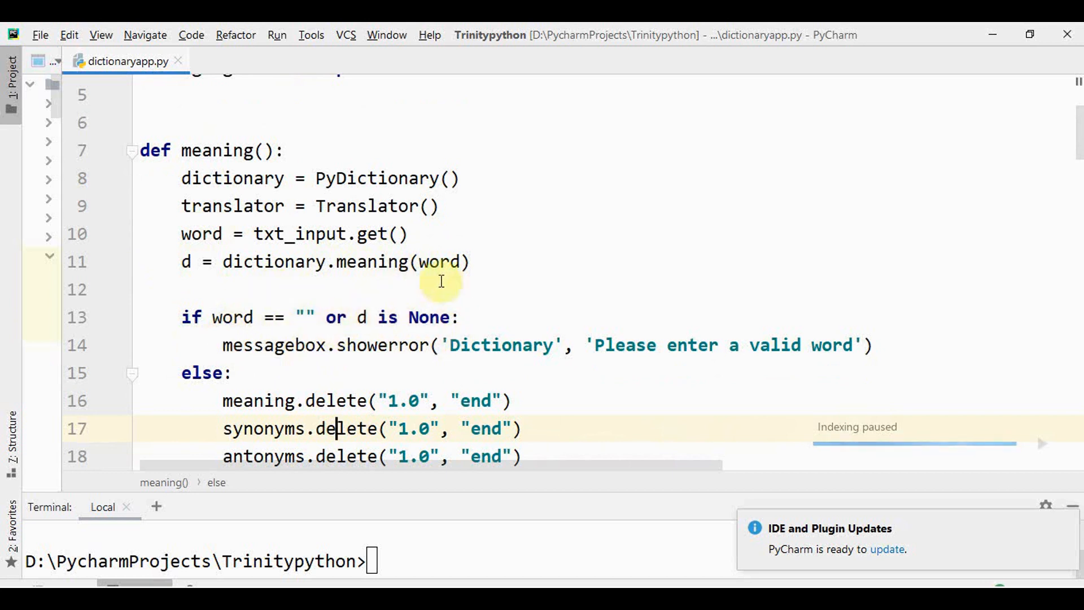
pyautogui.moveTo(481, 315)
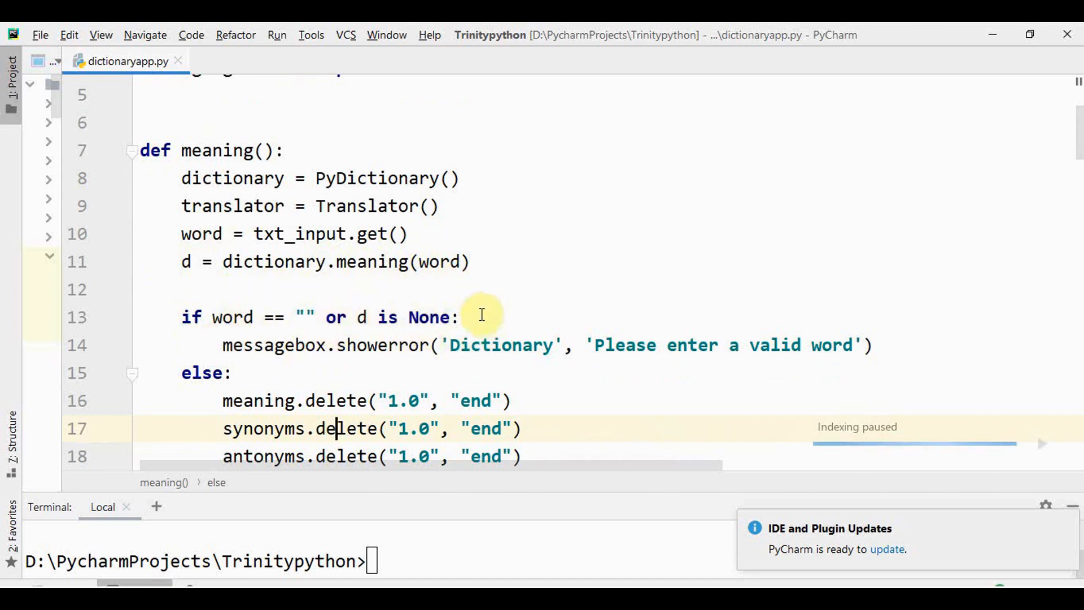
pyautogui.moveTo(432, 317)
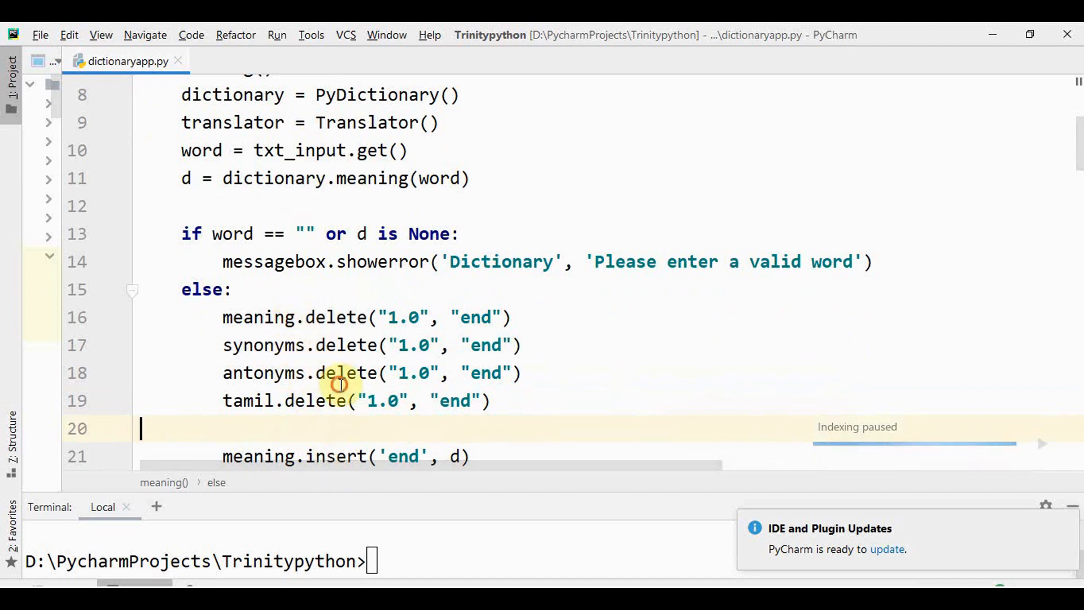
pyautogui.scroll(-3)
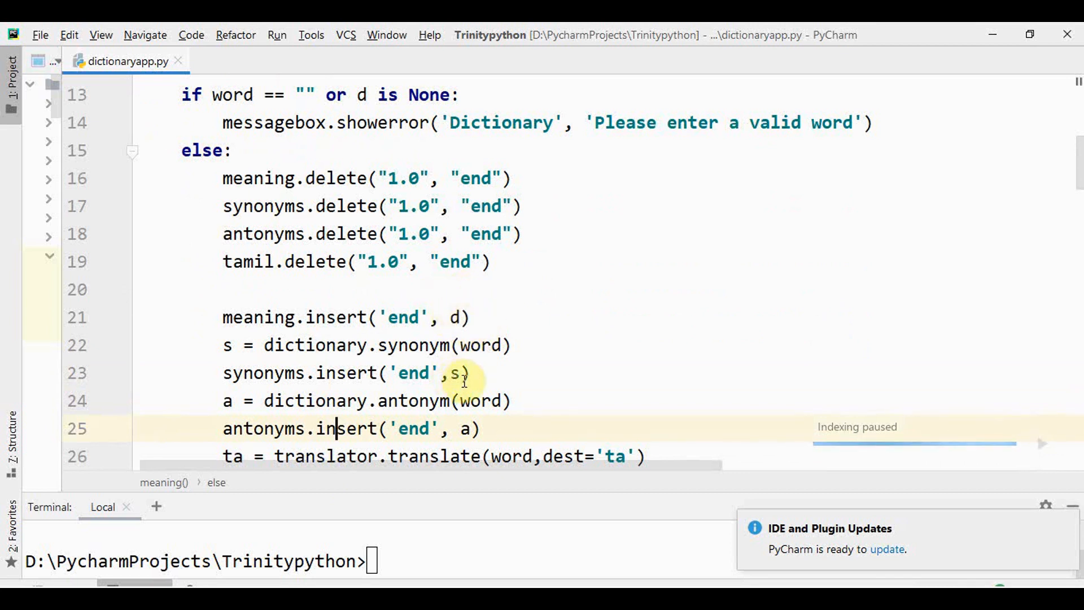
pyautogui.moveTo(428, 407)
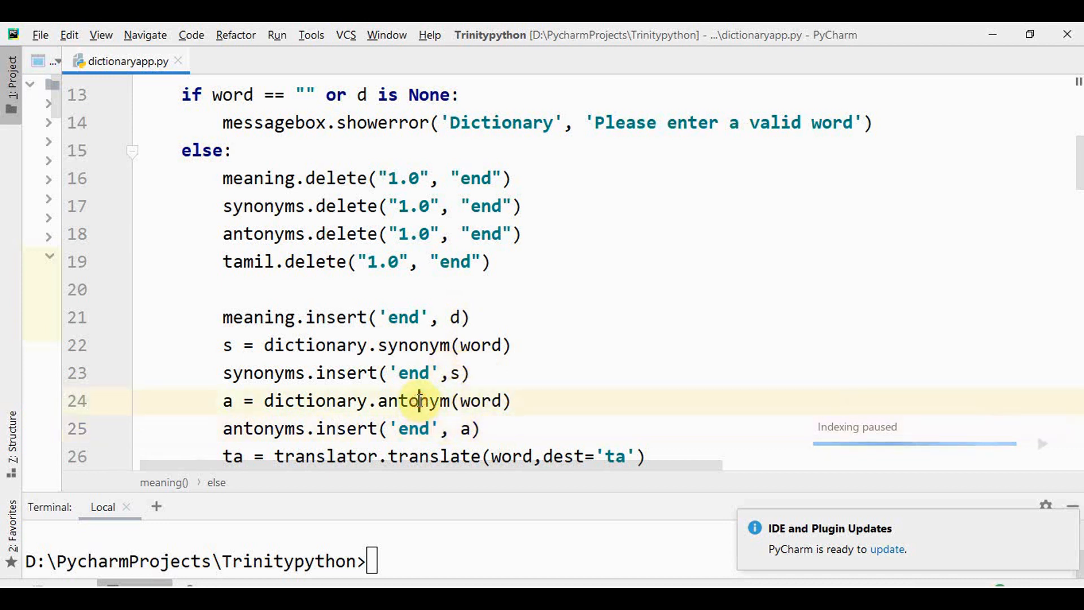
pyautogui.scroll(-3)
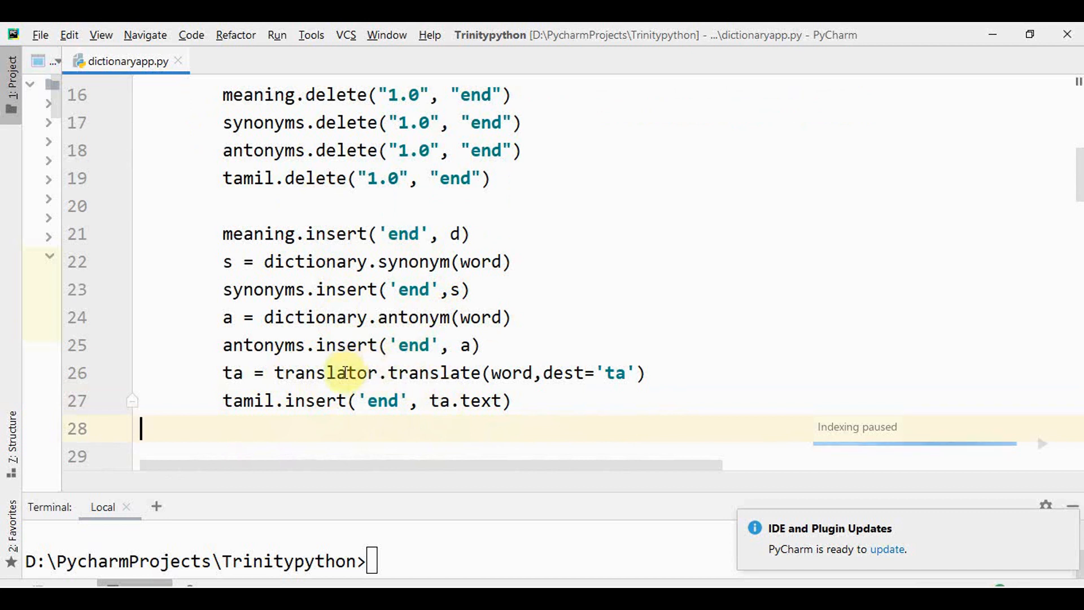
pyautogui.moveTo(487, 373)
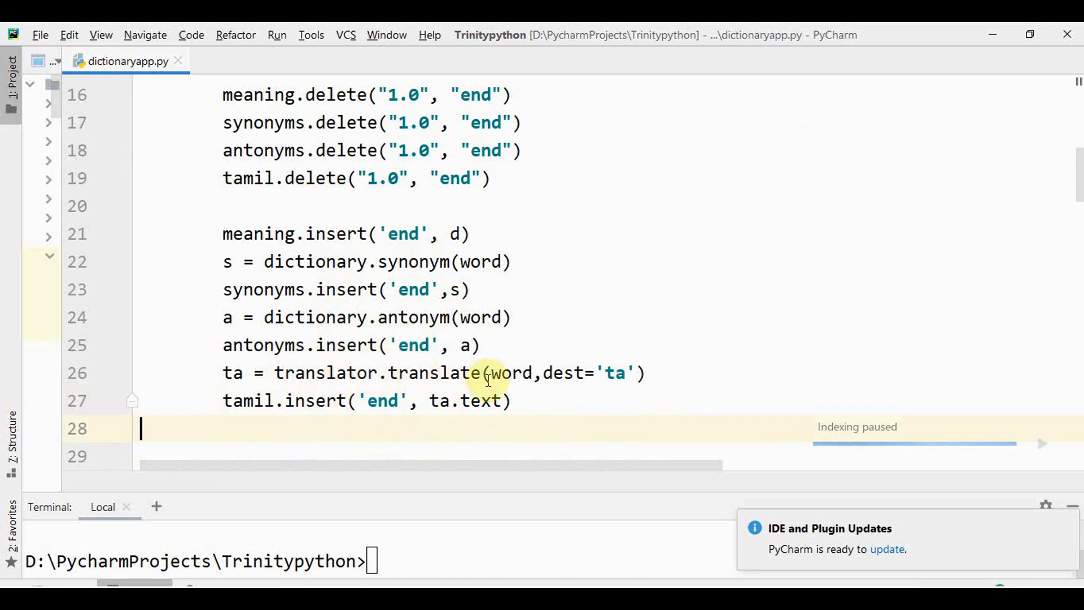
pyautogui.moveTo(498, 363)
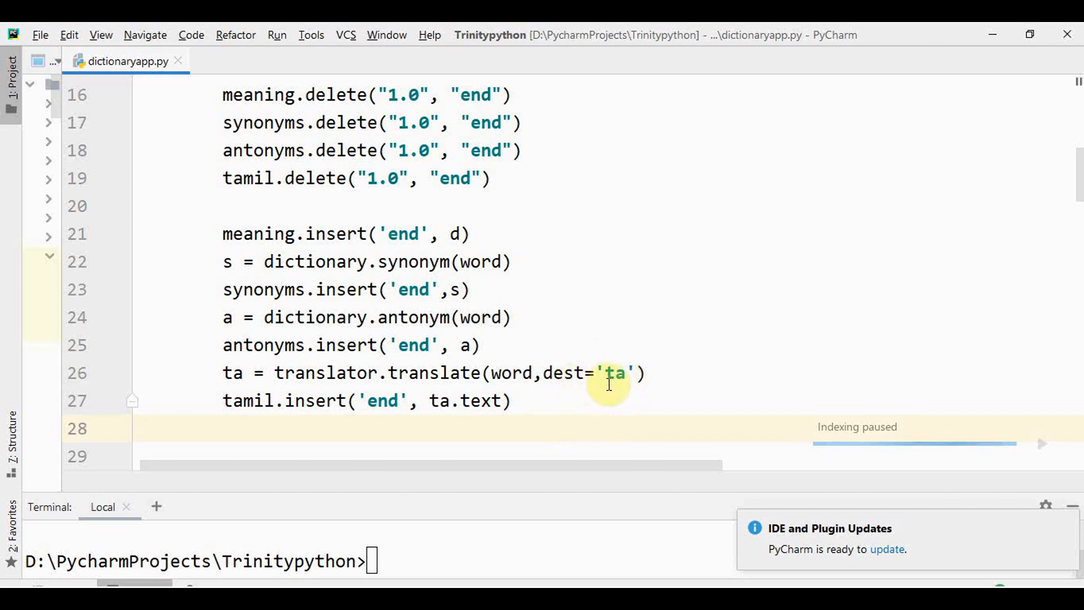
pyautogui.moveTo(616, 384)
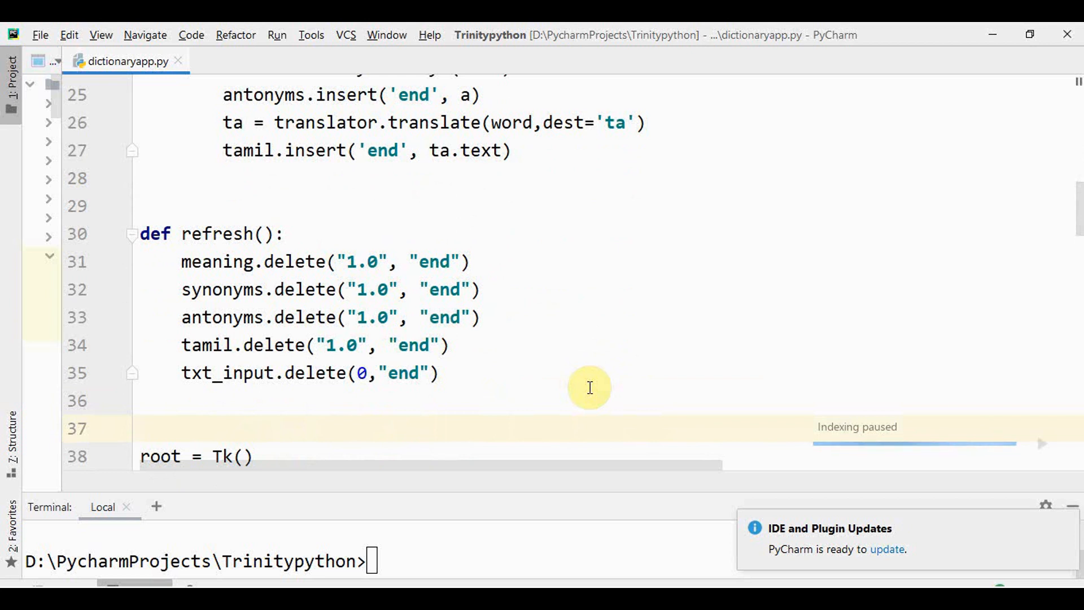
# Run dictionaryapp.py from PyCharm to reopen the empty Dictionary App window
pyautogui.click(141, 428)
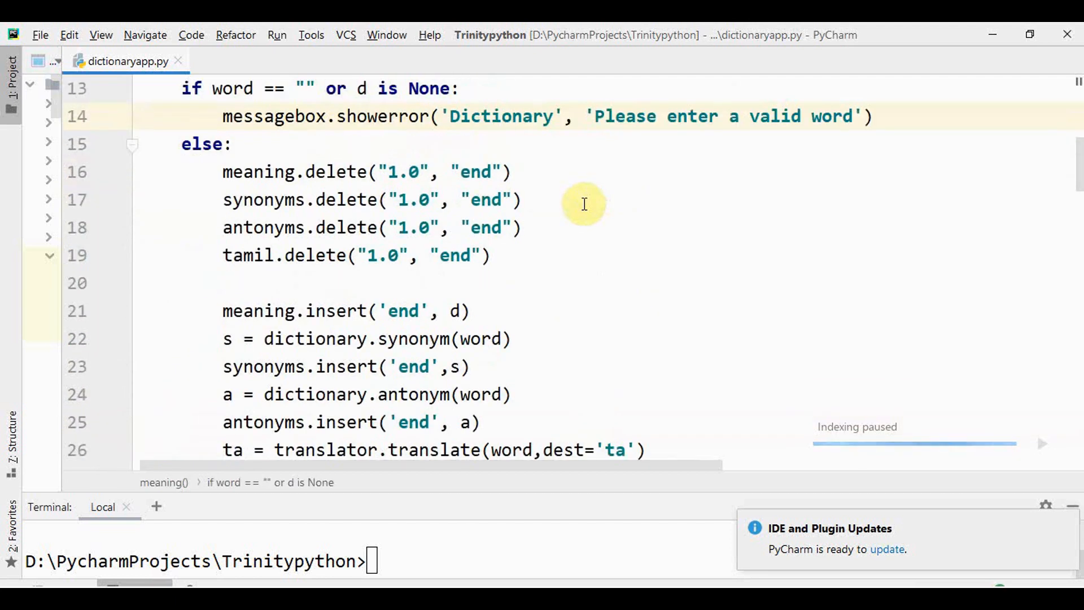
pyautogui.moveTo(364, 394)
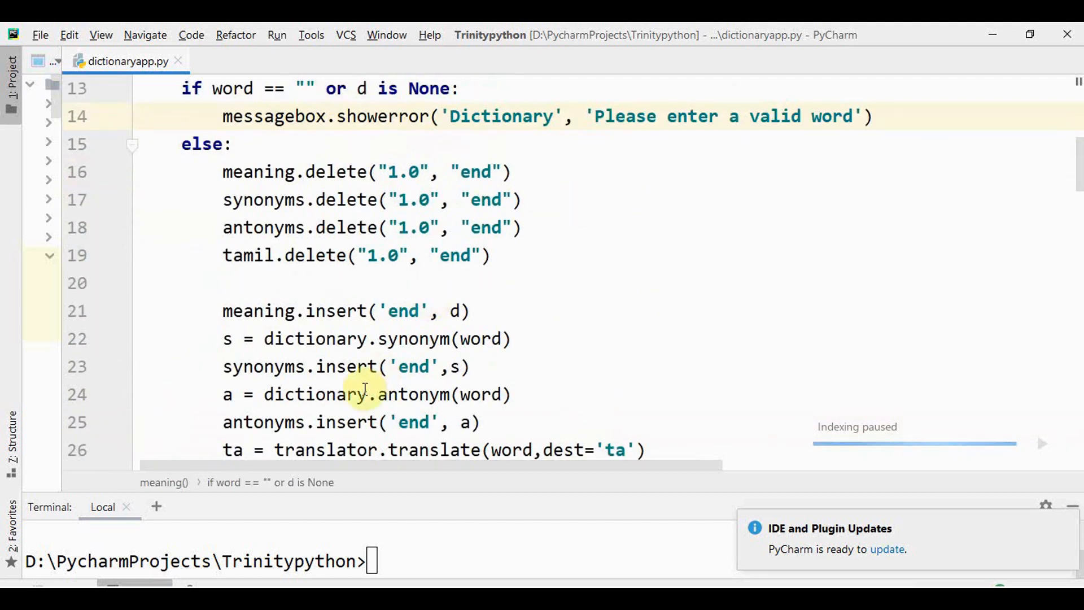
pyautogui.click(366, 394)
pyautogui.write('python dictionaryapp.py')
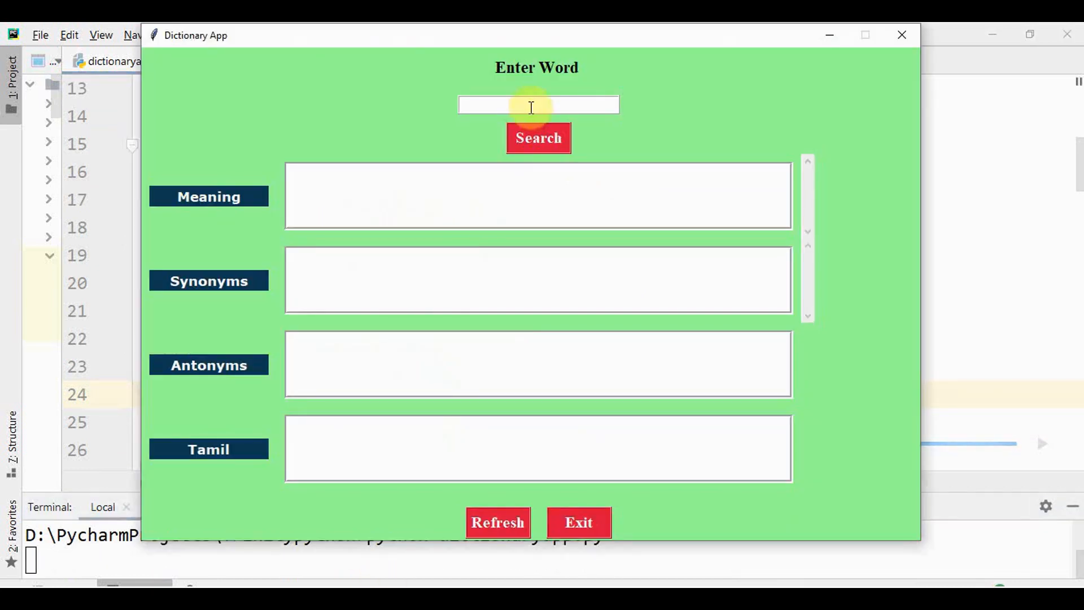
# Search the invalid entry 'tur' and dismiss the 'Please enter a valid word' error
pyautogui.write('tu')
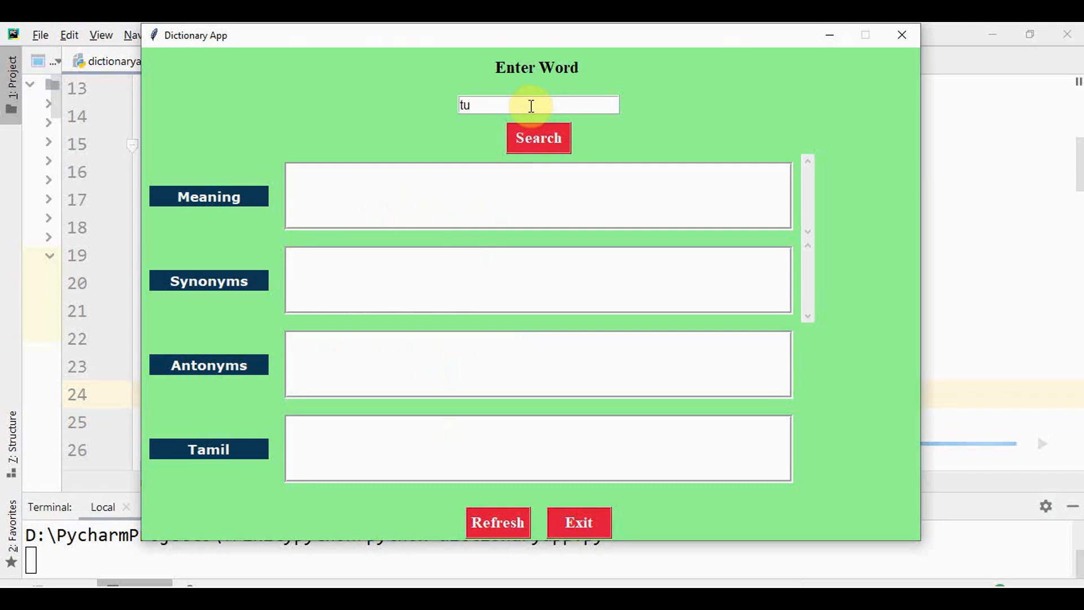
pyautogui.click(539, 138)
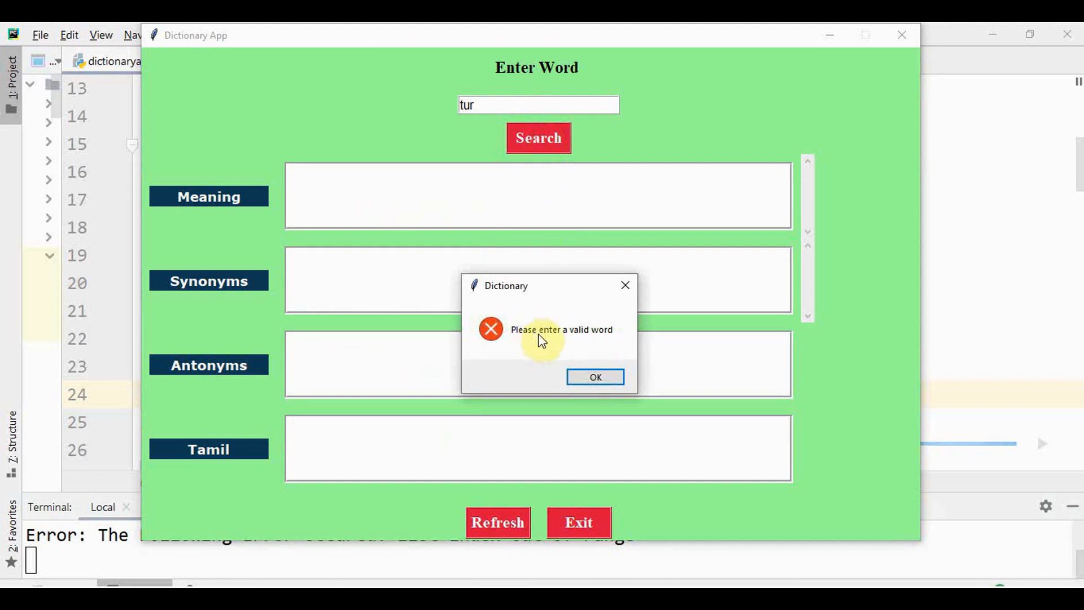
pyautogui.click(594, 377)
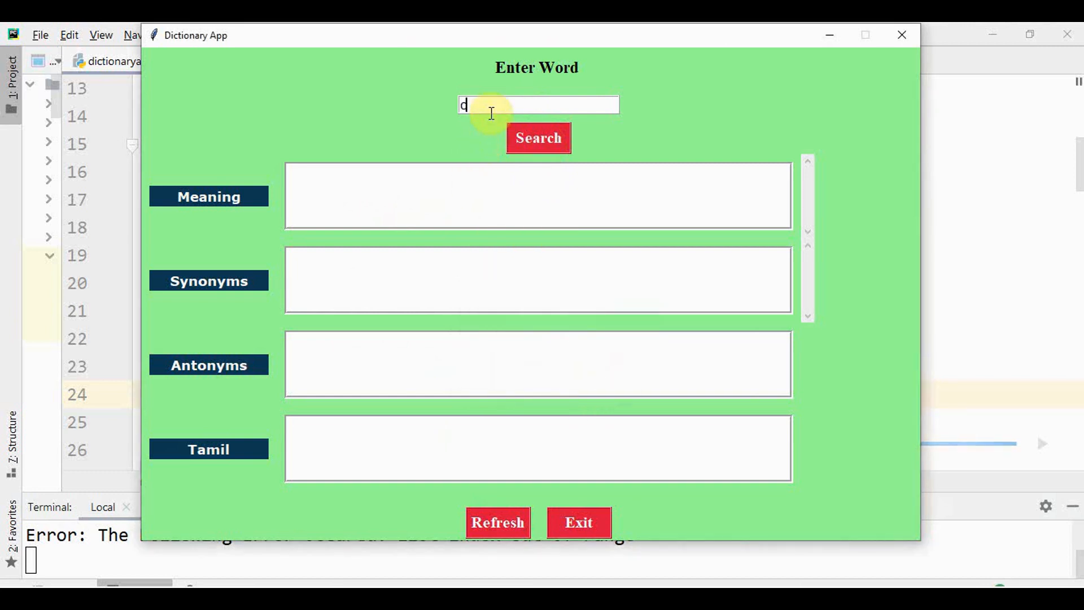
# Enter 'compute' in the word box and run the search
pyautogui.write('ompute')
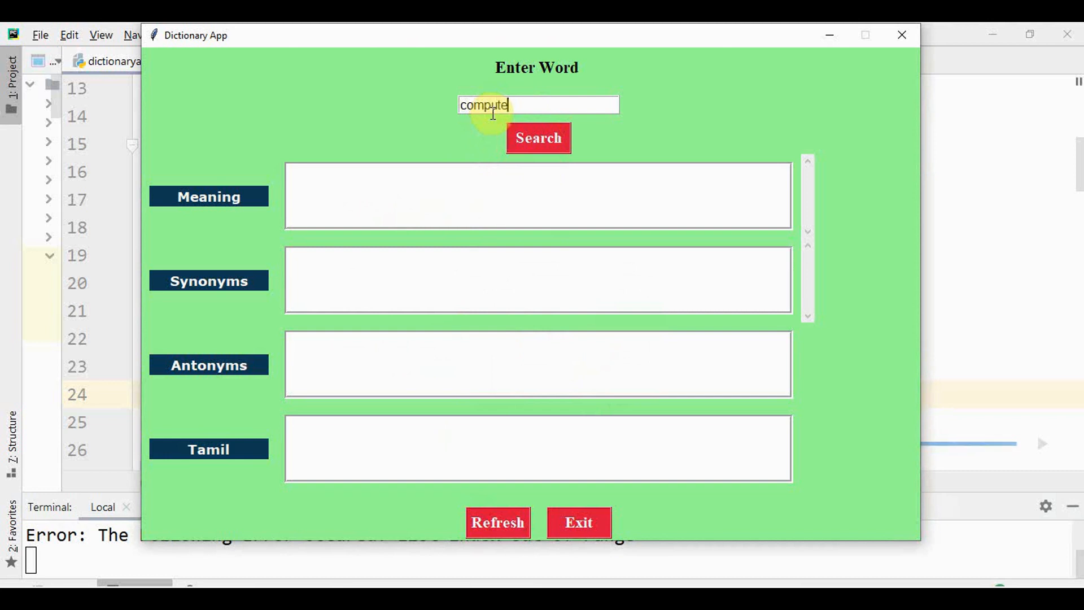
pyautogui.click(537, 137)
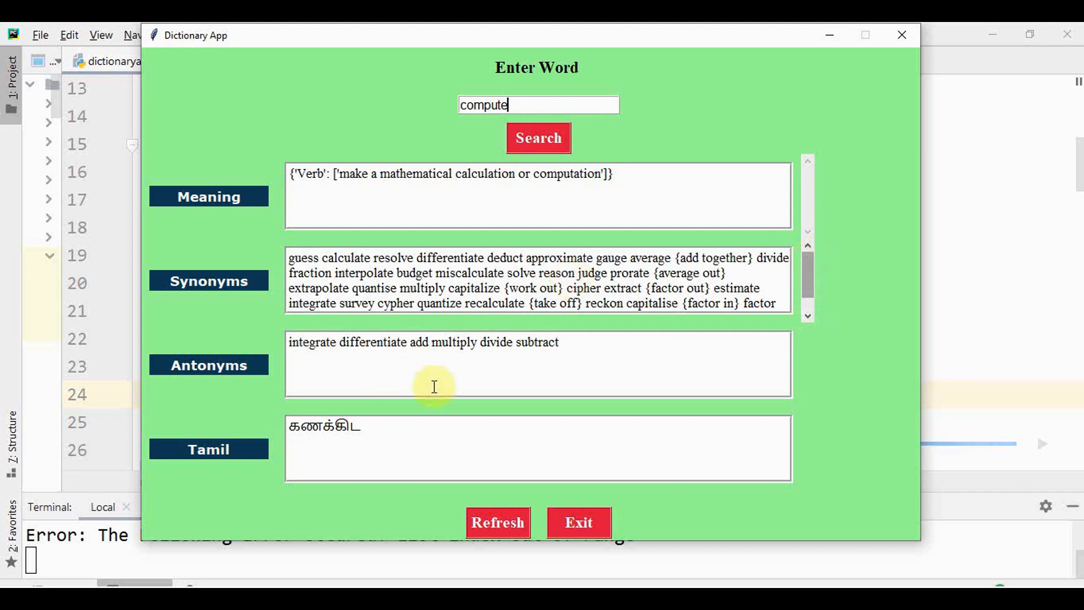
pyautogui.moveTo(444, 434)
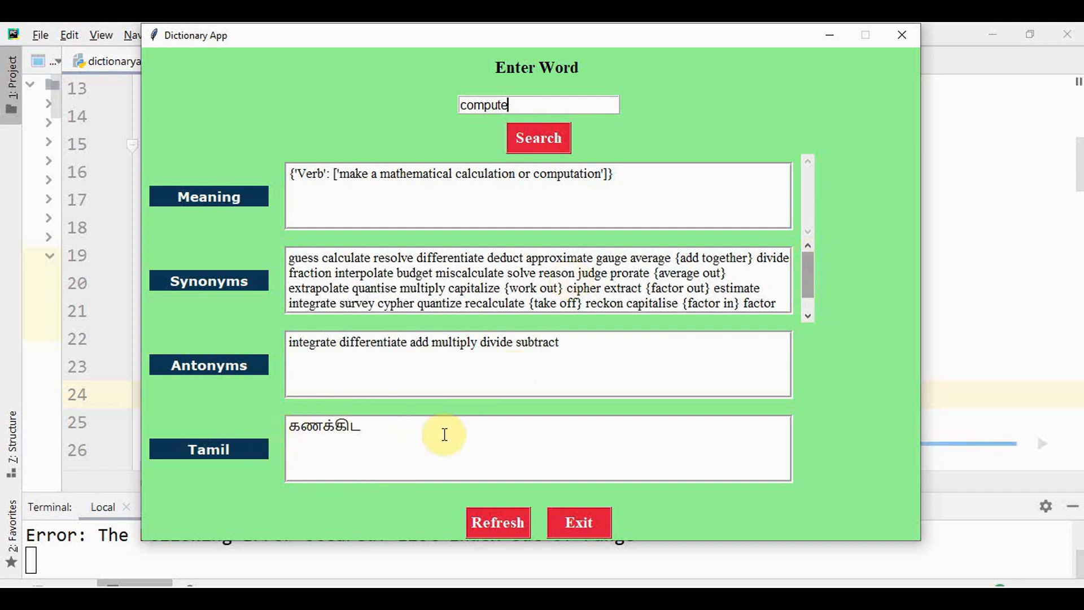